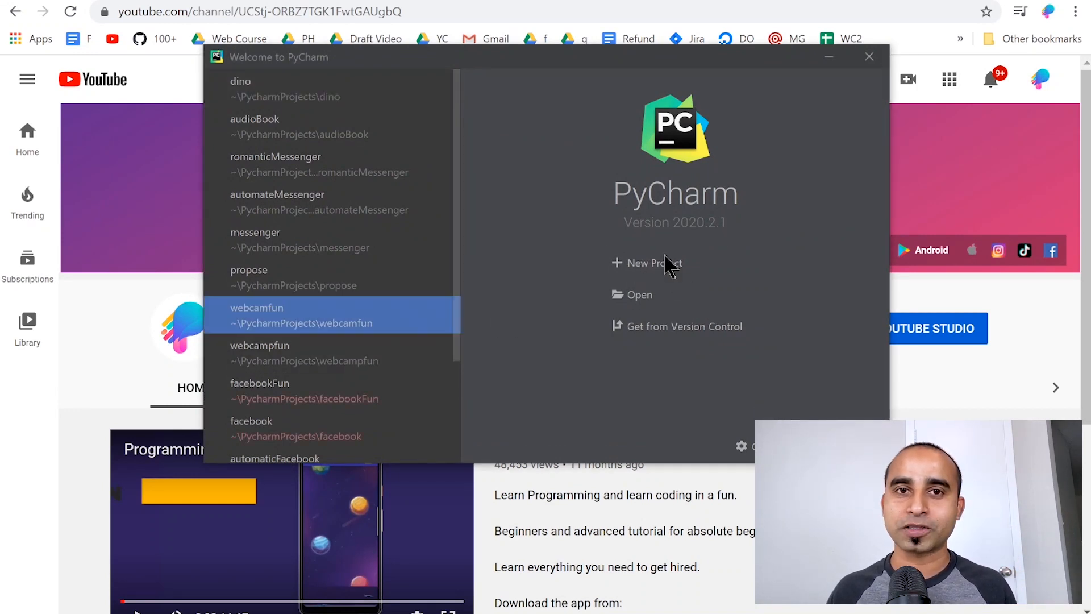
# Create a new Virtualenv project in a folder named 'dinosour'
pyautogui.click(647, 262)
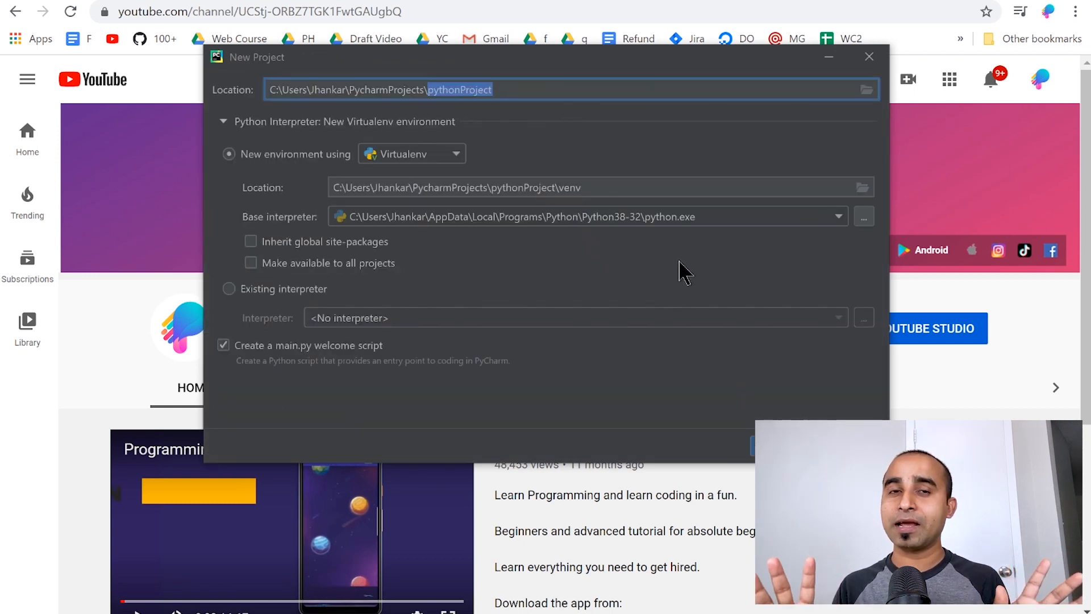
pyautogui.write('d')
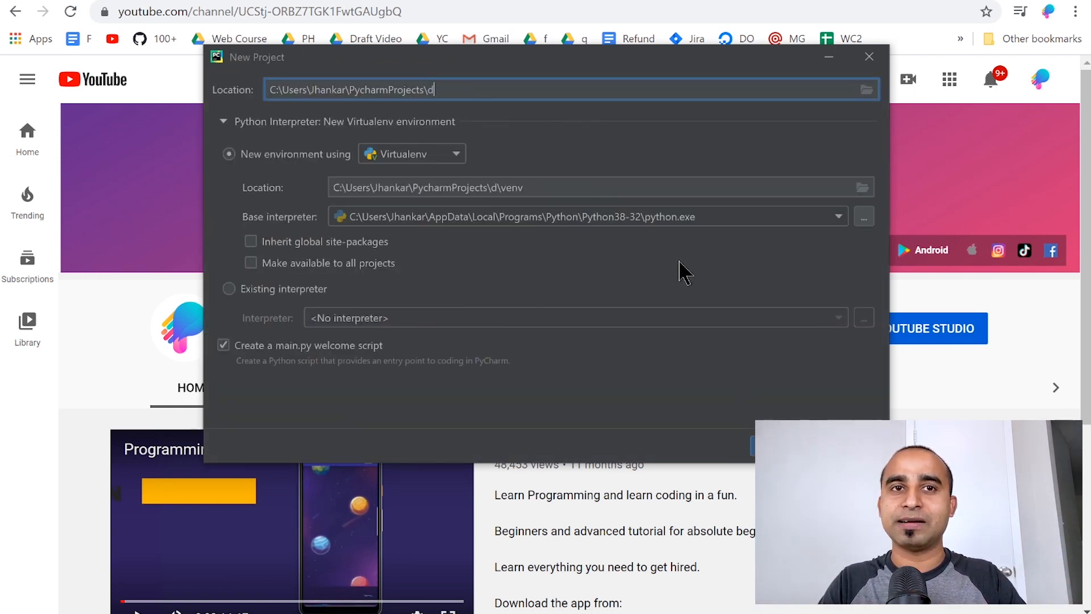
pyautogui.write('inosour')
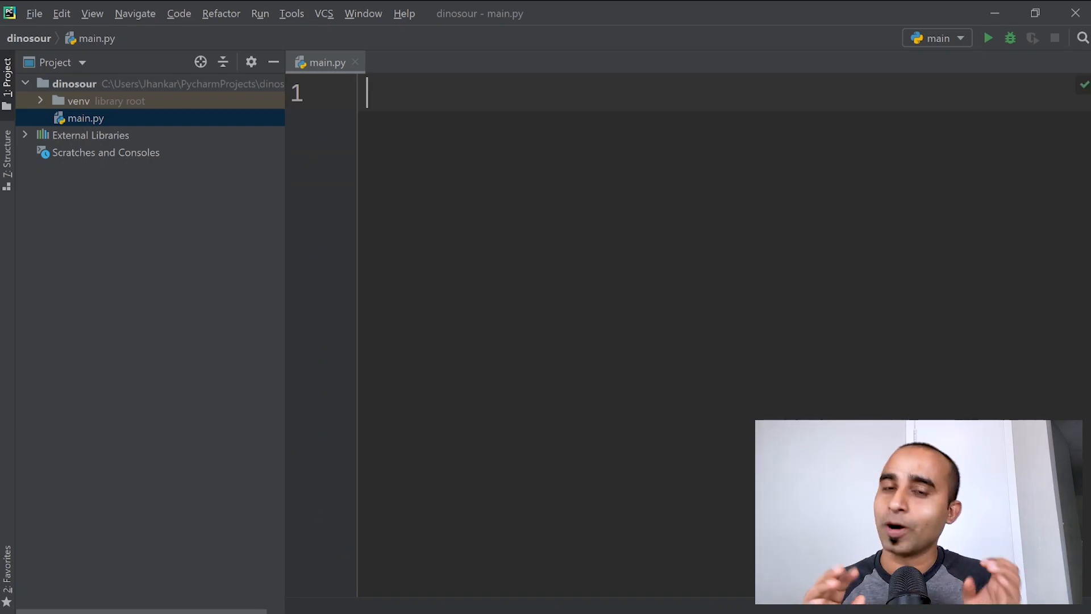
pyautogui.moveTo(575, 351)
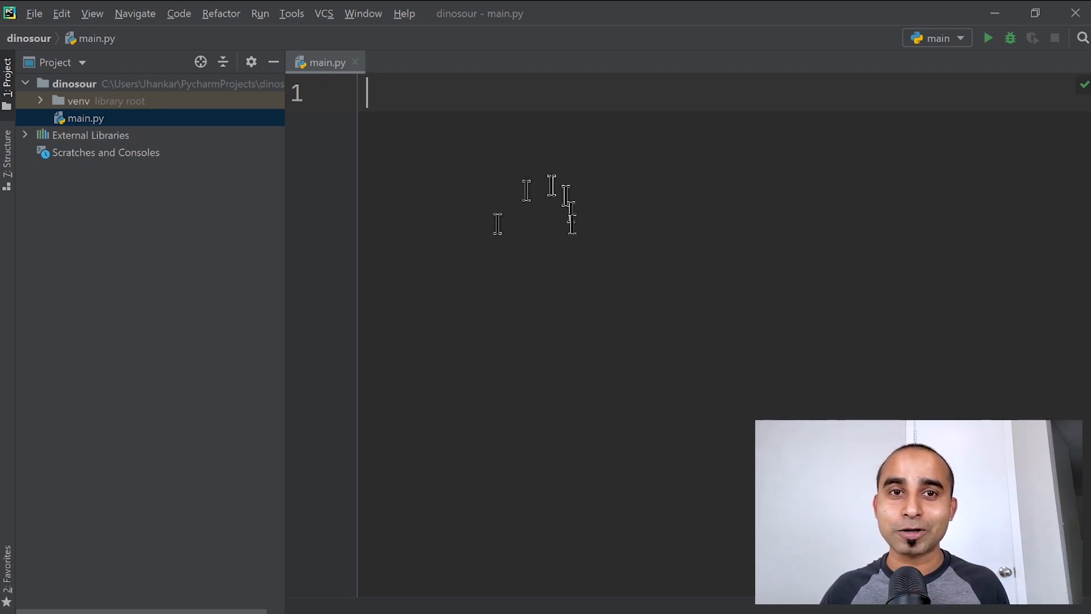
pyautogui.moveTo(557, 283)
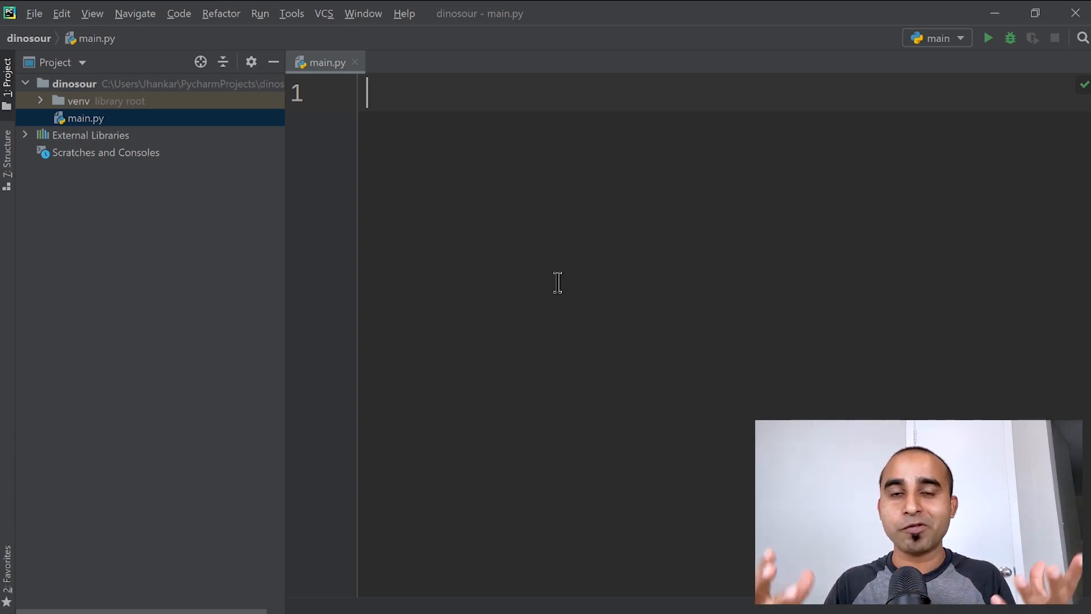
pyautogui.moveTo(524, 359)
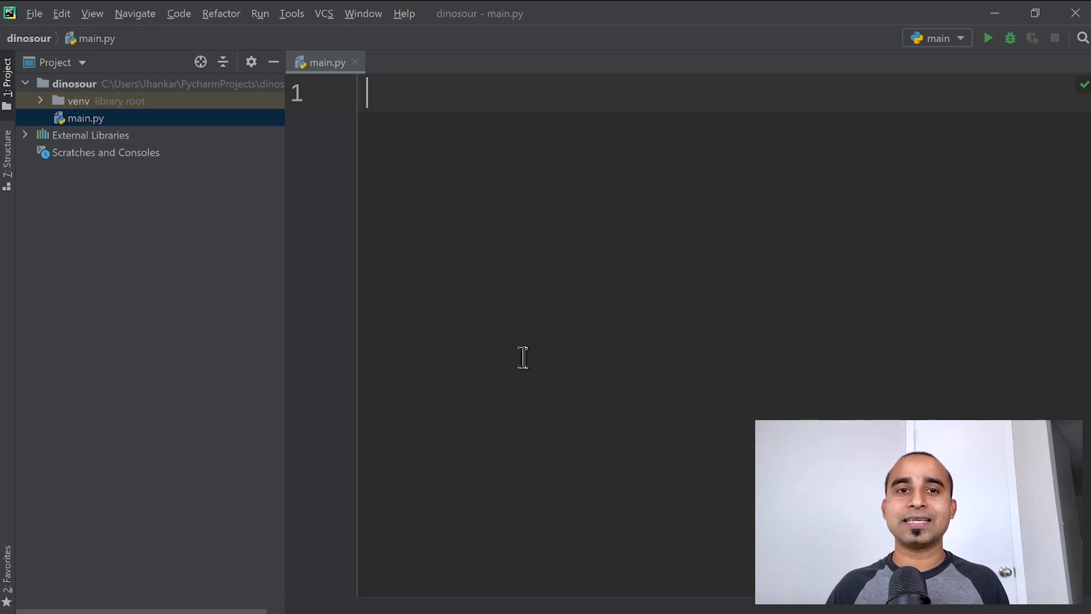
pyautogui.moveTo(572, 425)
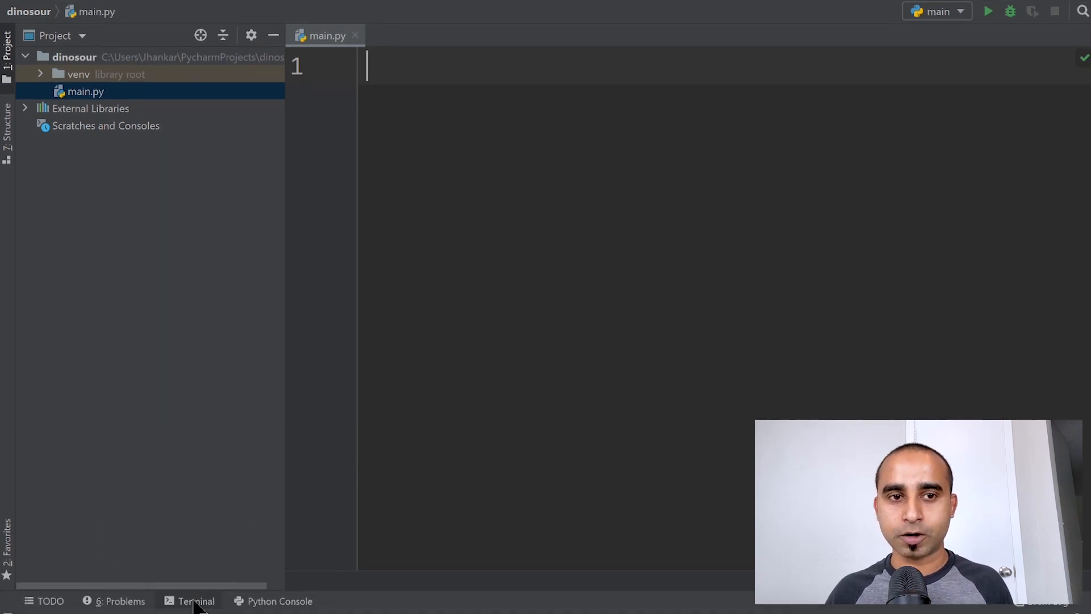
# Run 'pip install pyautogui' in the project's Terminal
pyautogui.click(197, 600)
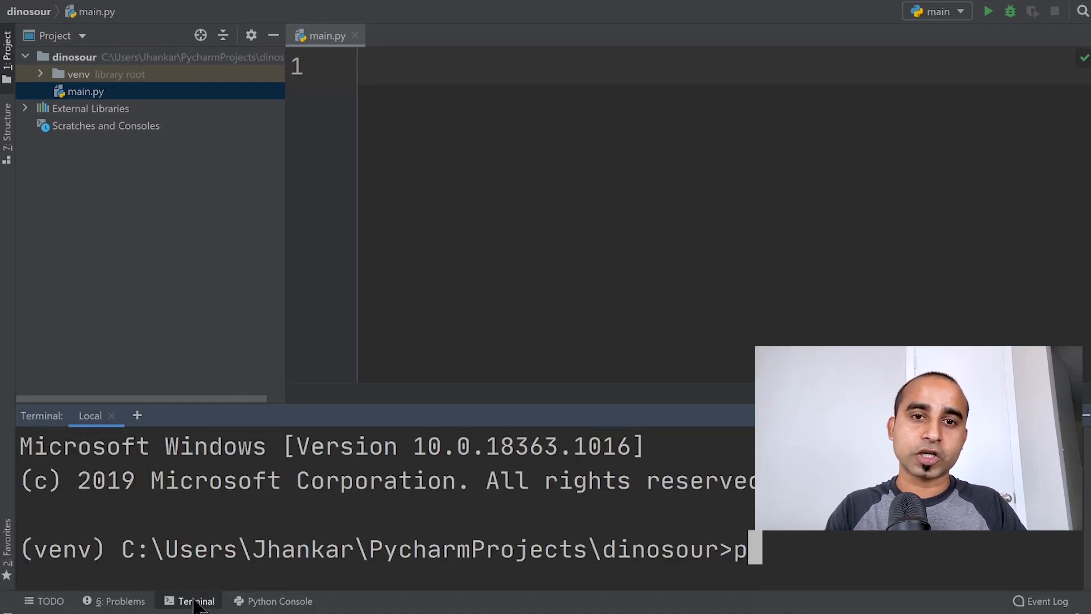
pyautogui.write('ip in')
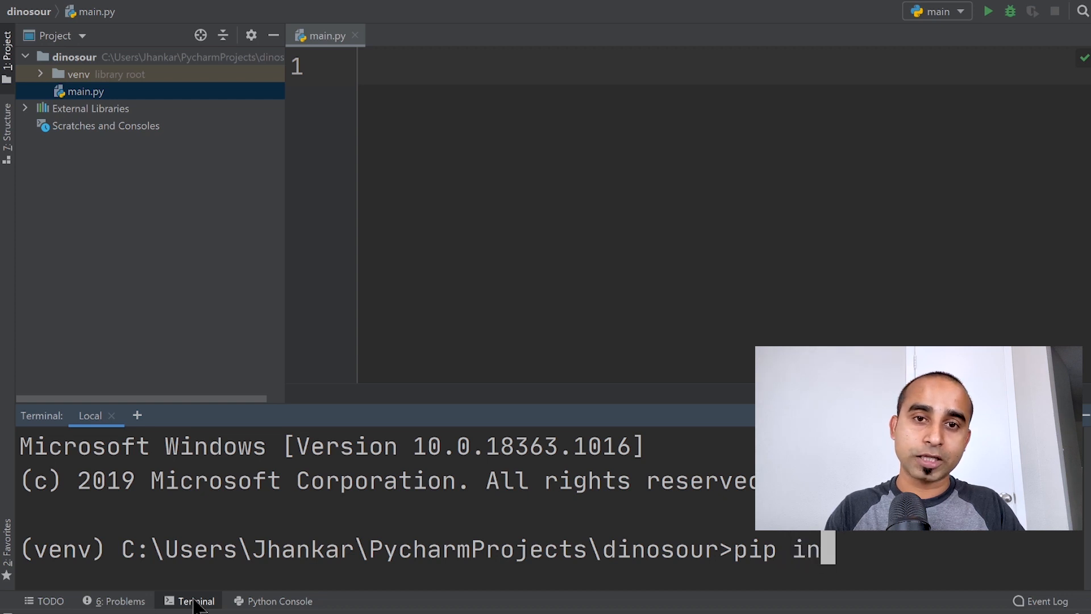
pyautogui.write('stall')
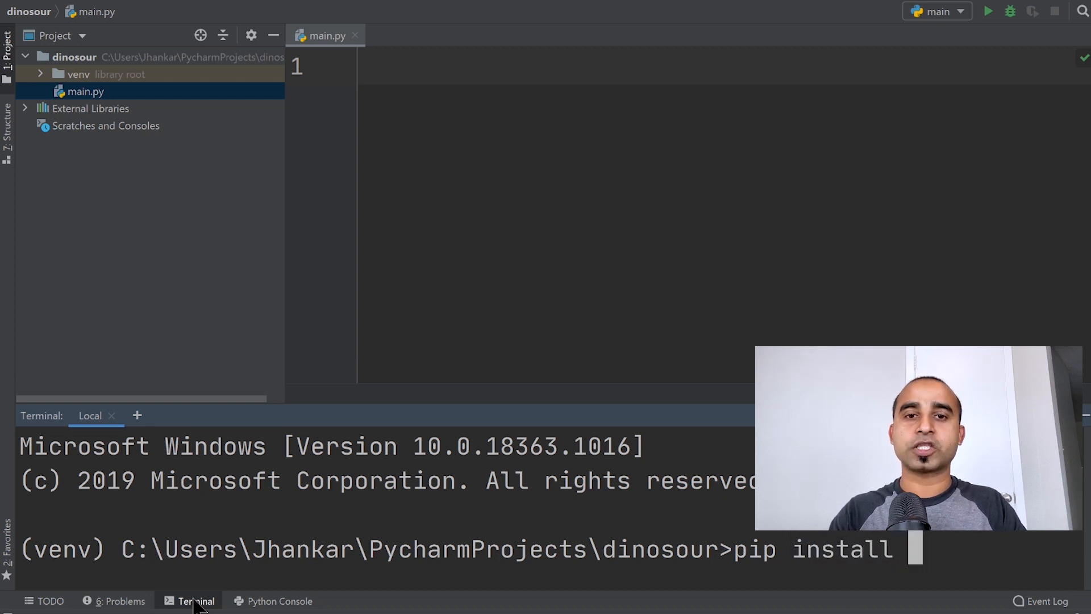
pyautogui.write('pyauto')
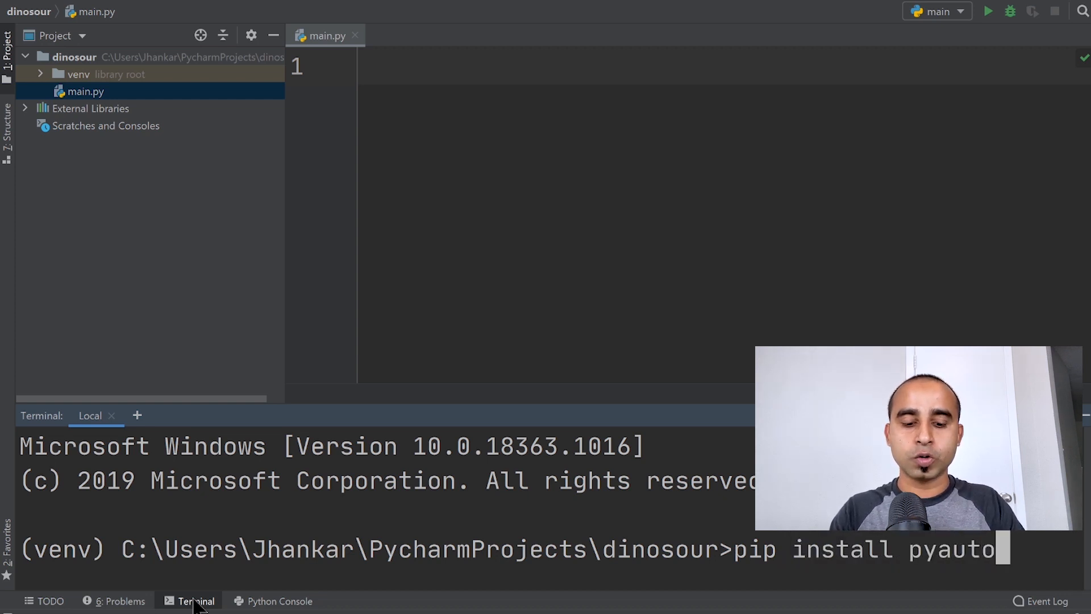
pyautogui.write('gui')
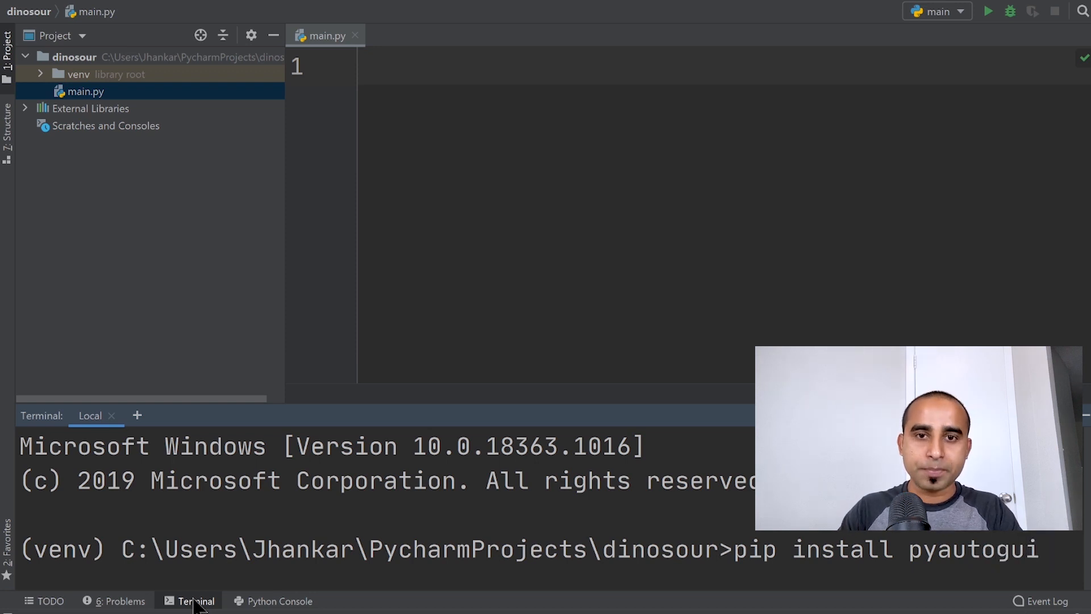
pyautogui.press('Enter')
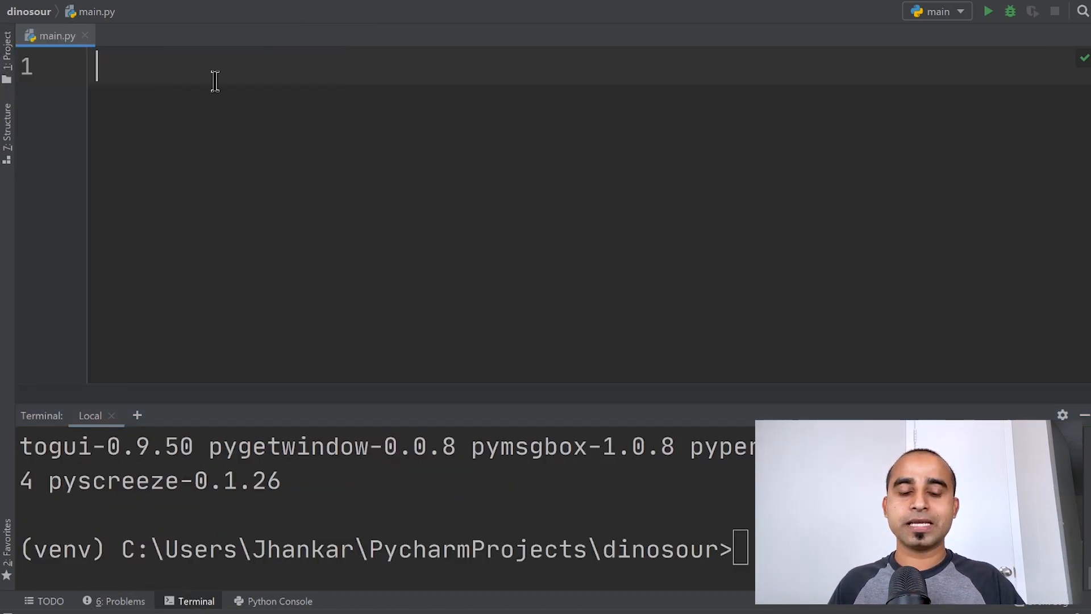
# Write 'import pyautogui' and 'pyautogui.FAILSAFE = False' as main.py's first two lines
pyautogui.write('import ap')
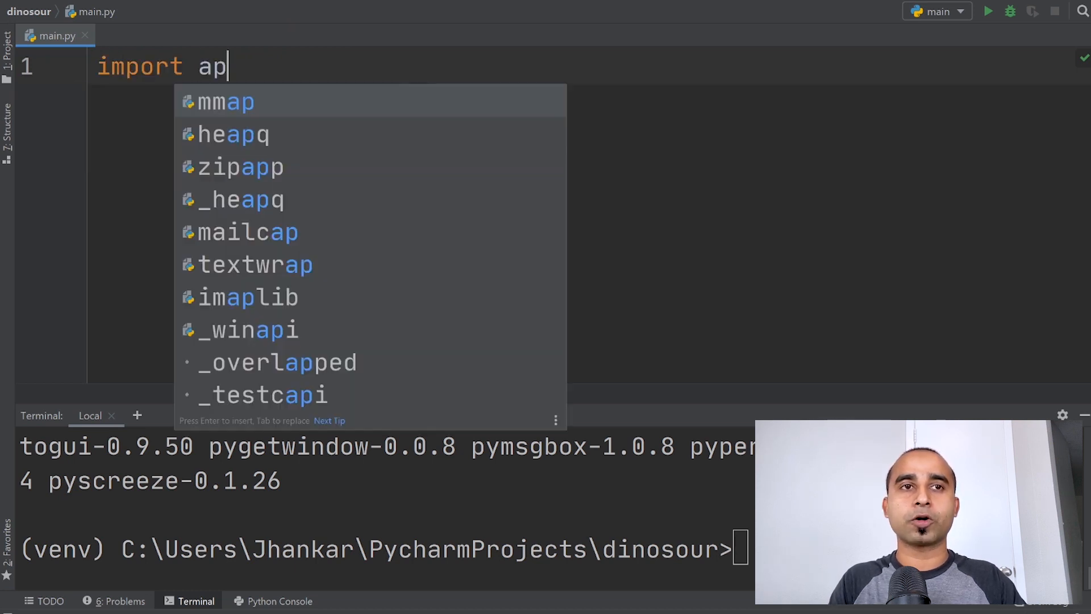
pyautogui.write('yautogui')
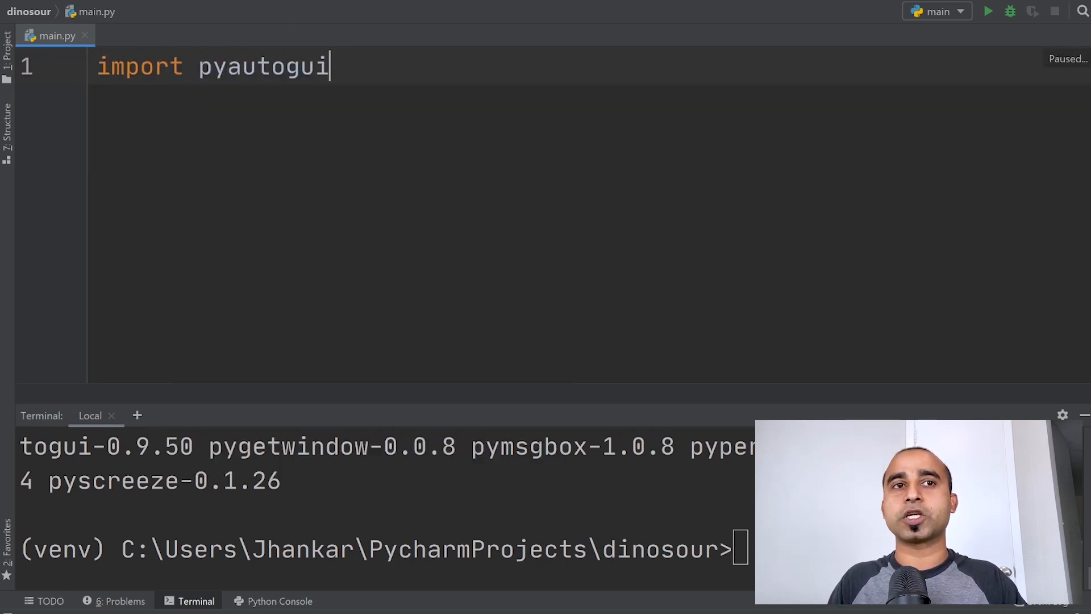
pyautogui.press('Enter')
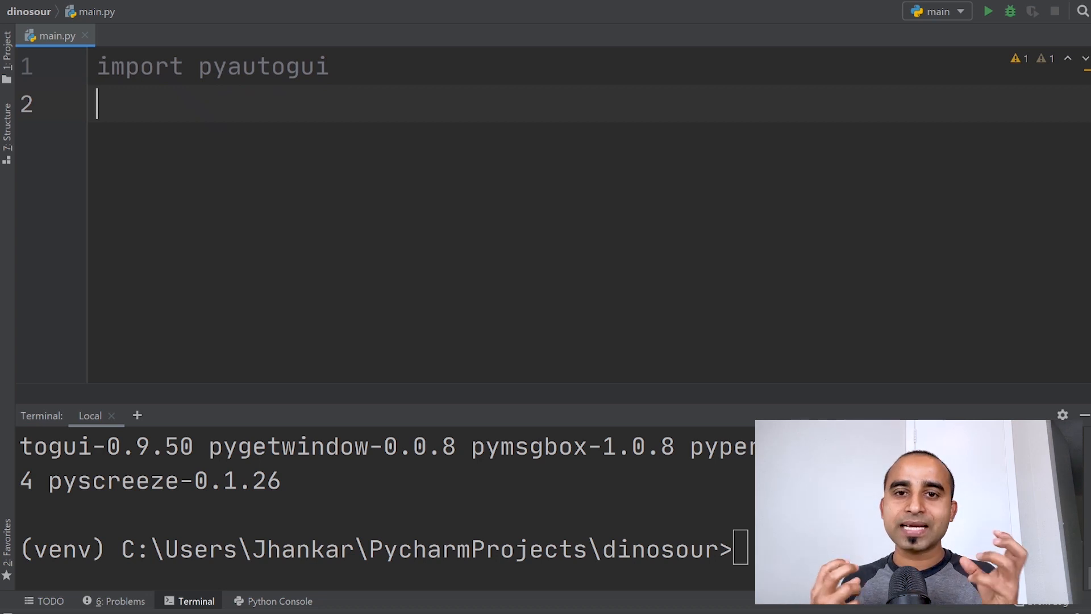
pyautogui.write('py')
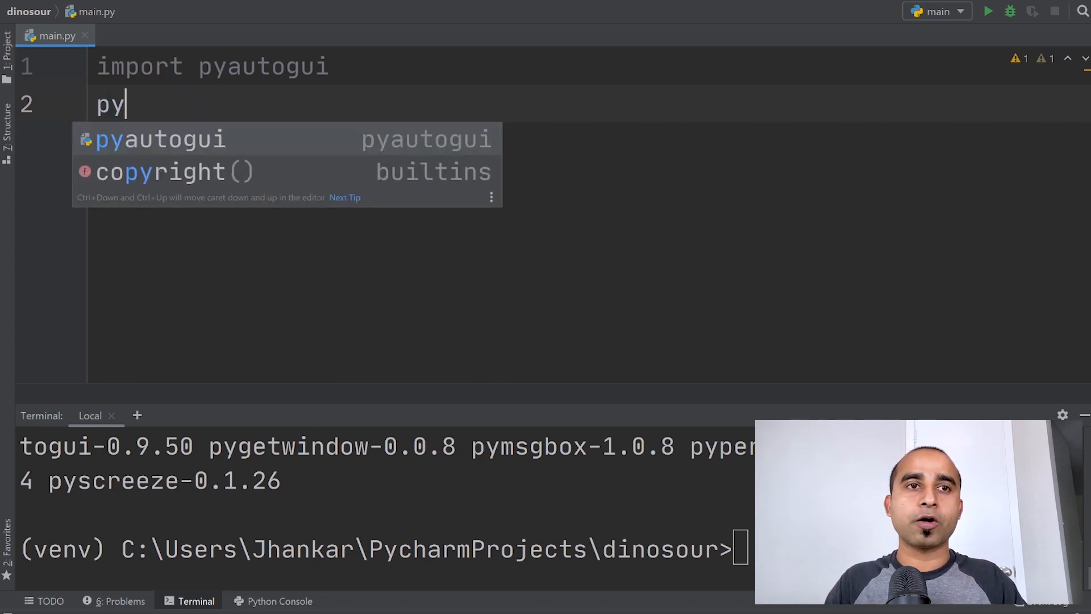
pyautogui.write('autogui.F')
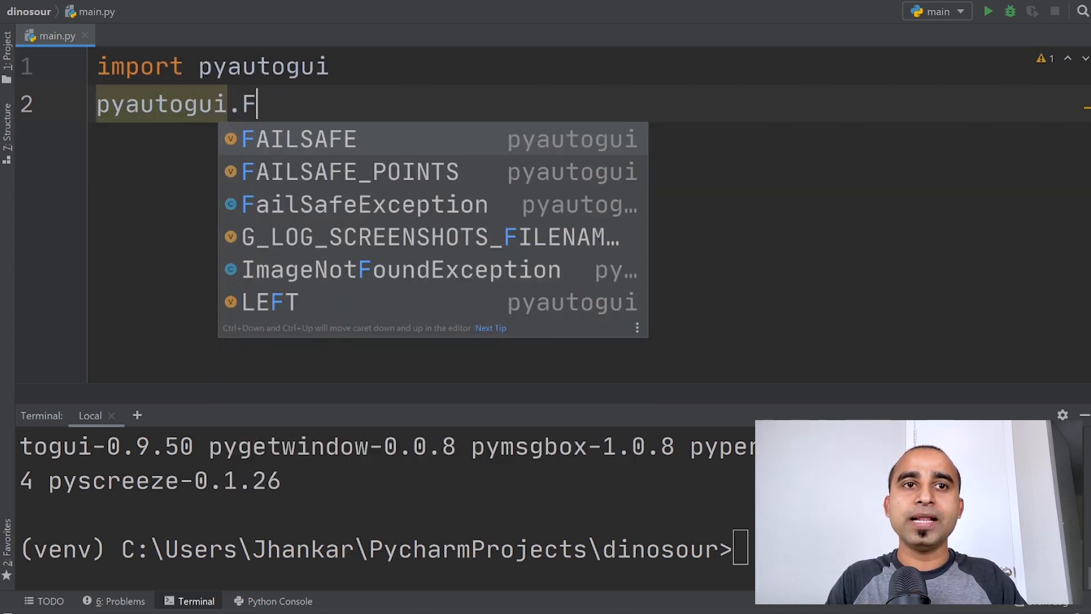
pyautogui.write('AILSAFE = Fa')
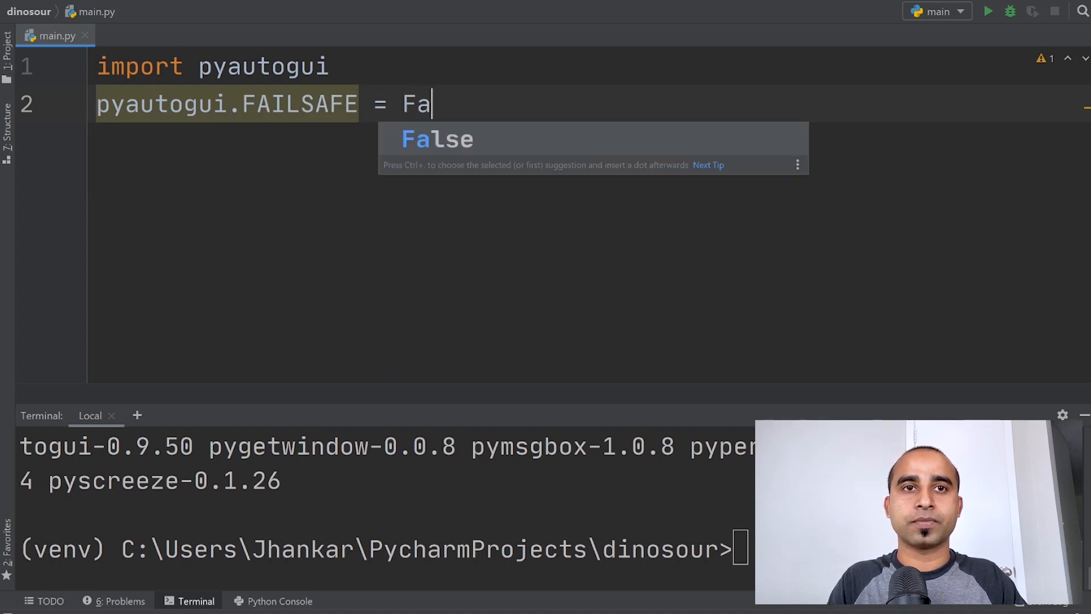
pyautogui.press('Tab')
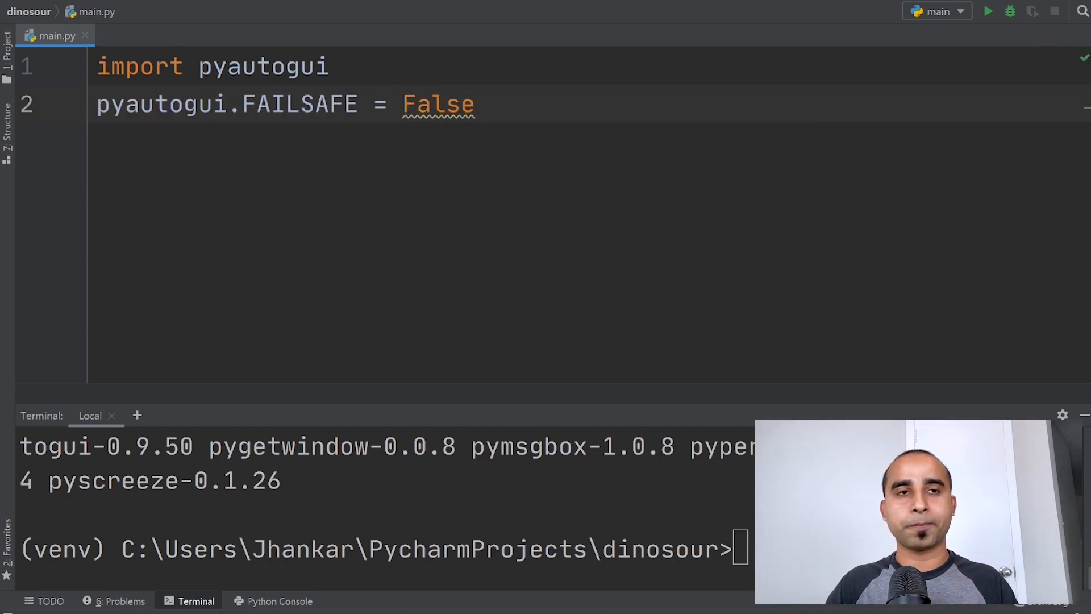
pyautogui.press('Enter')
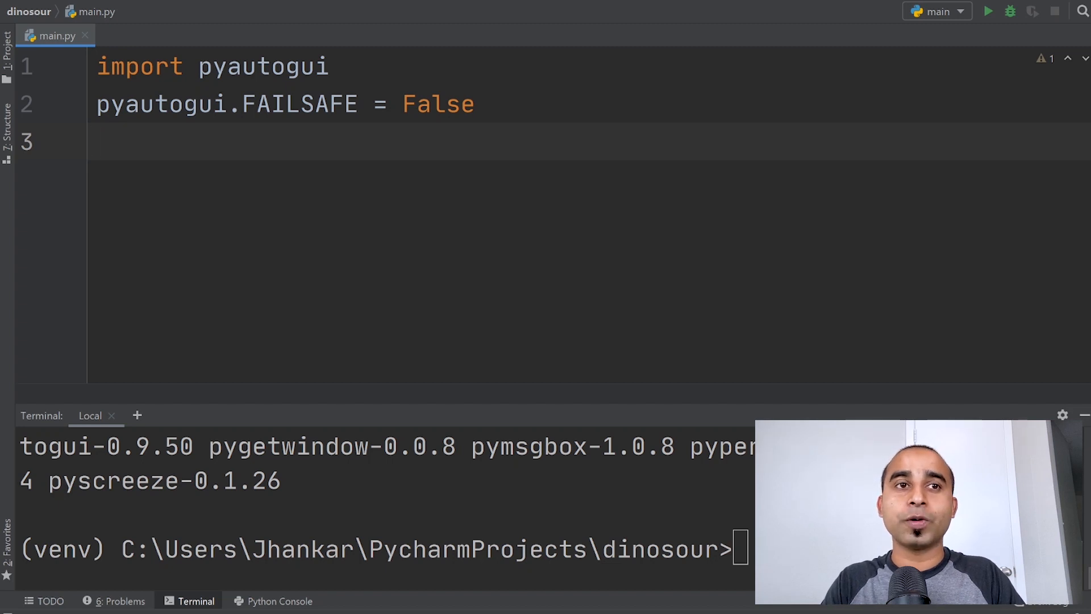
# Add a 'while True:' loop with a 'for i in range(0, 100):' header inside
pyautogui.write('while')
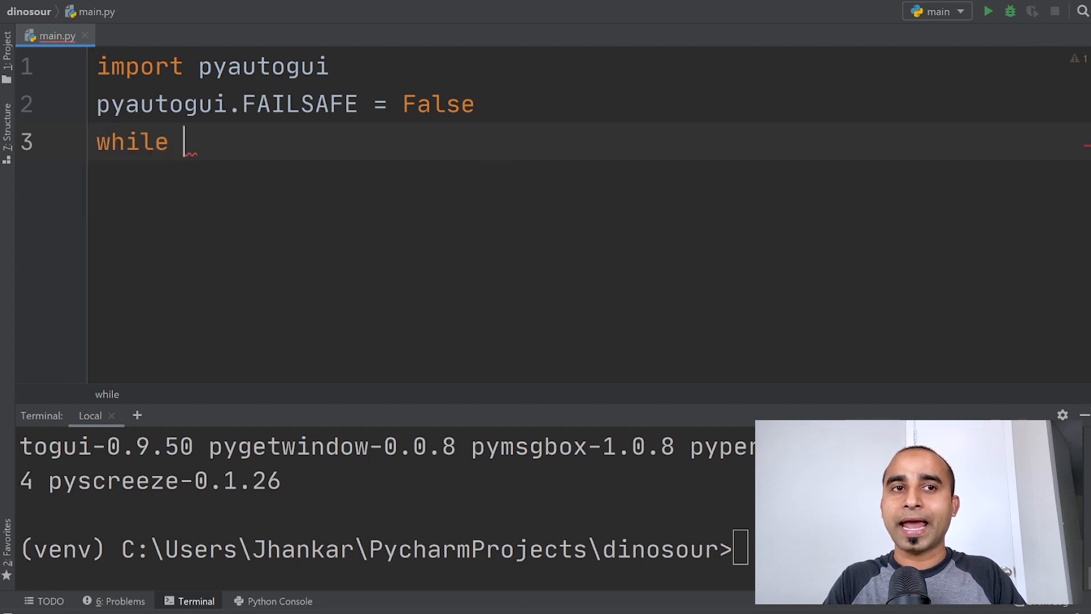
pyautogui.write('True:')
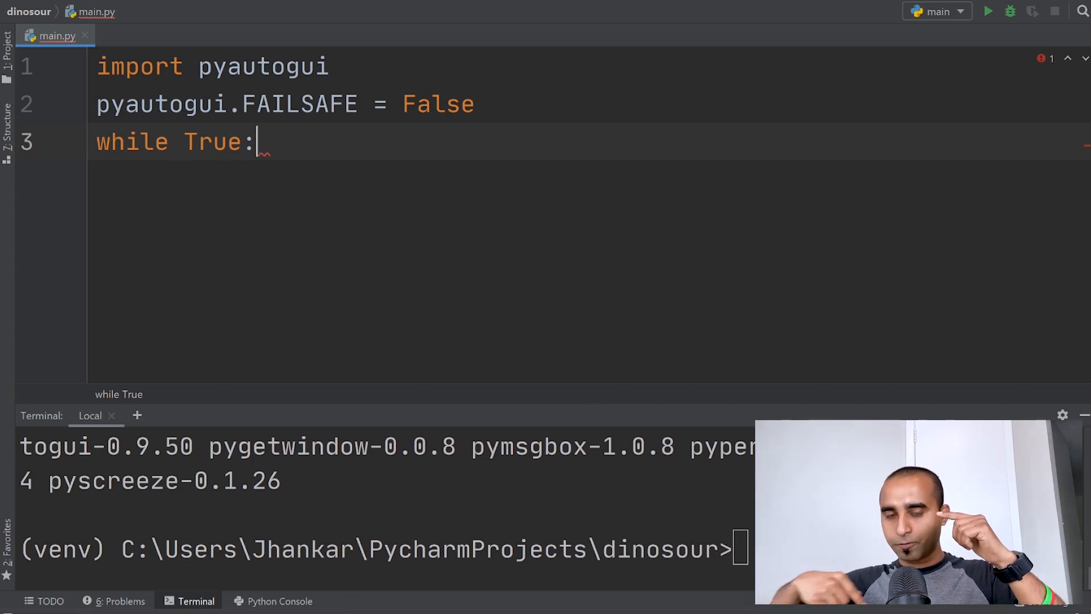
pyautogui.press('Enter')
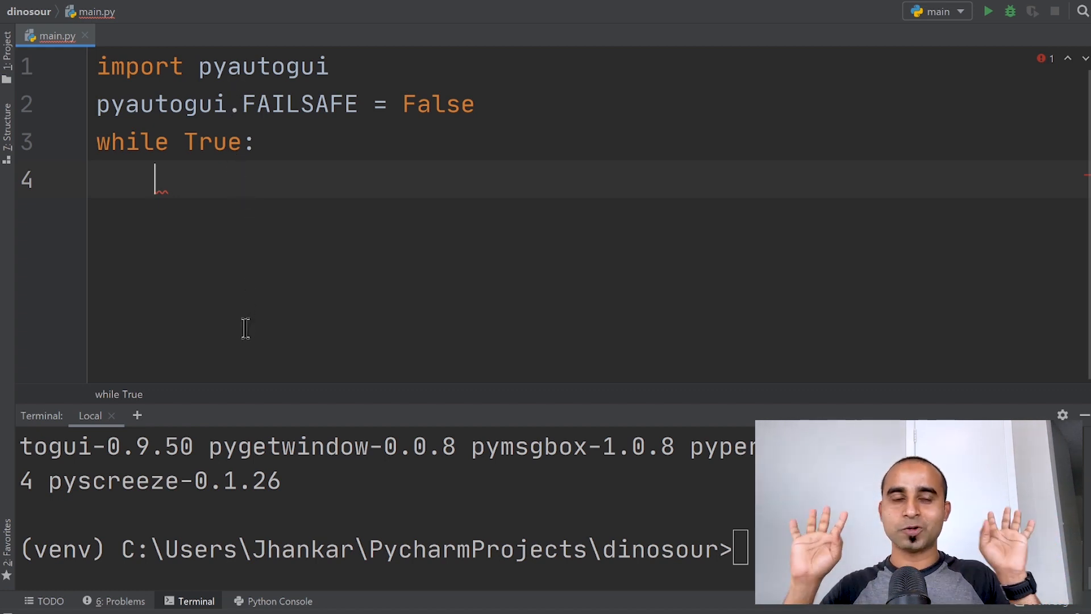
pyautogui.moveTo(289, 130)
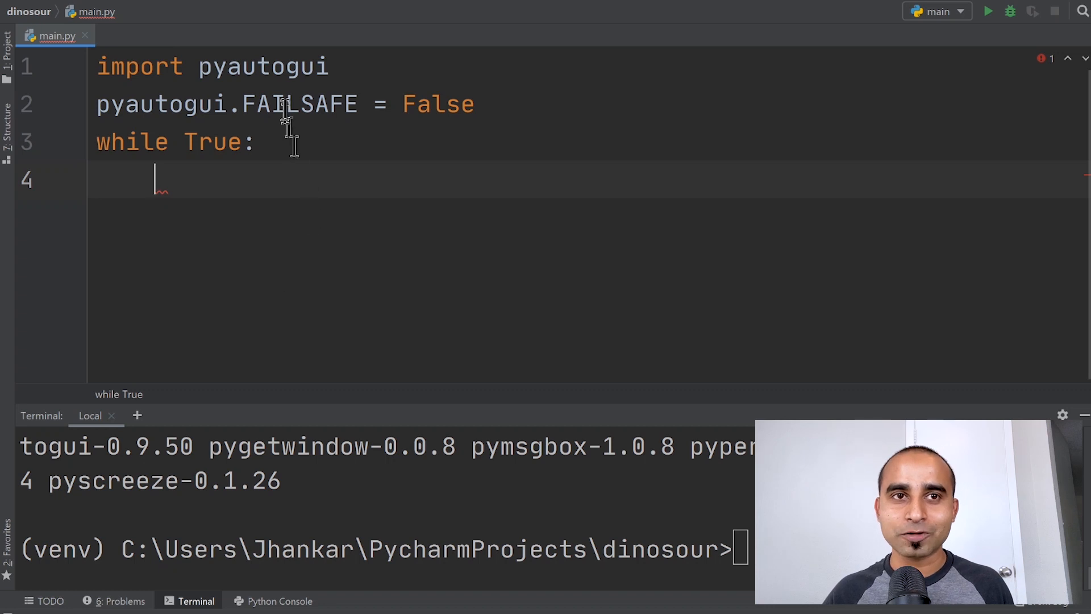
pyautogui.moveTo(347, 286)
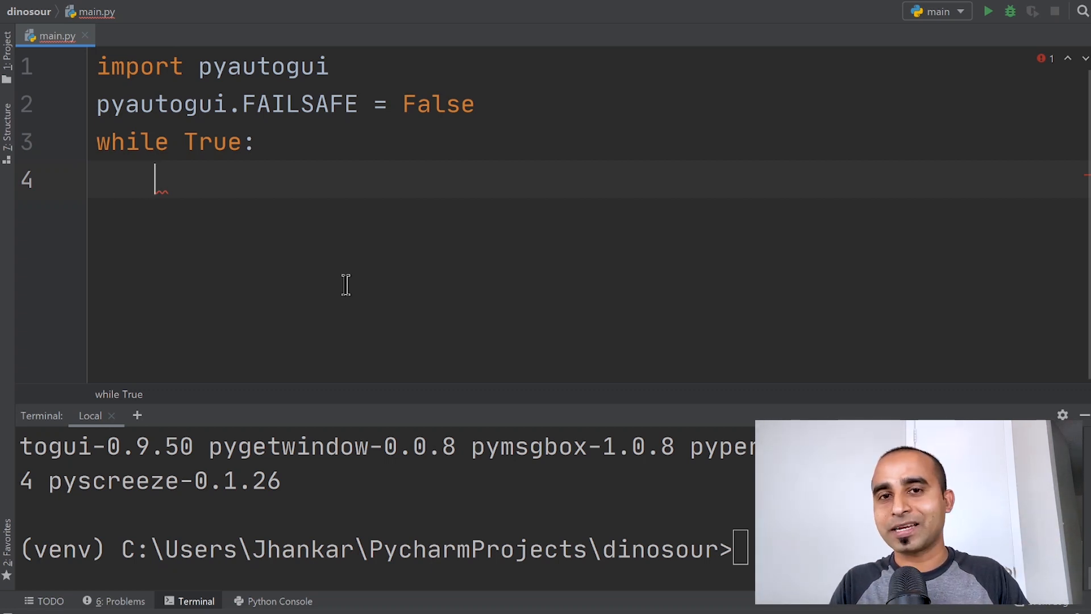
pyautogui.write('for')
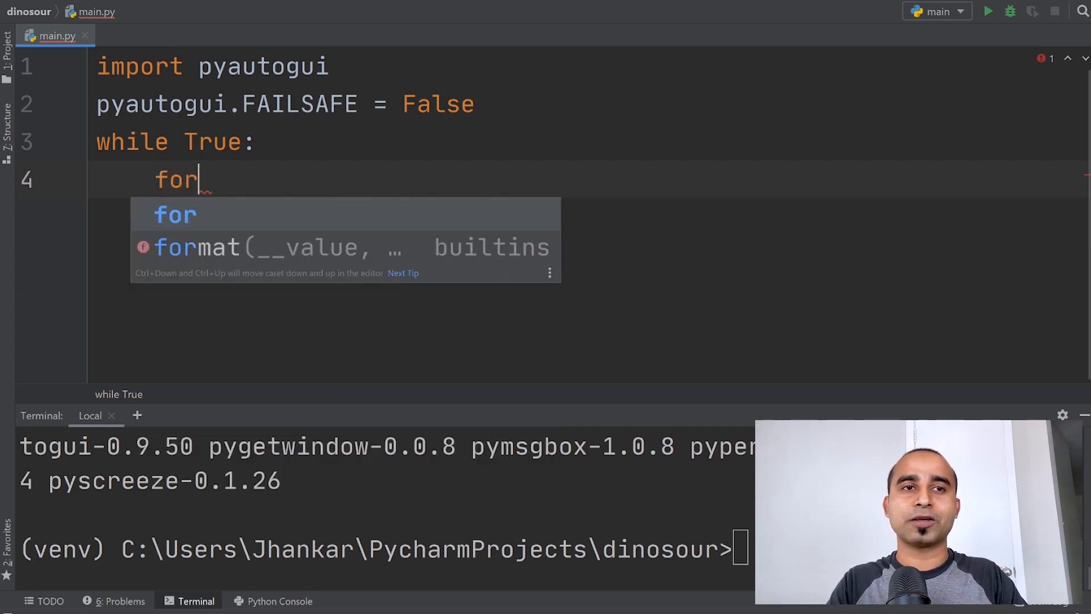
pyautogui.write('i in range(0')
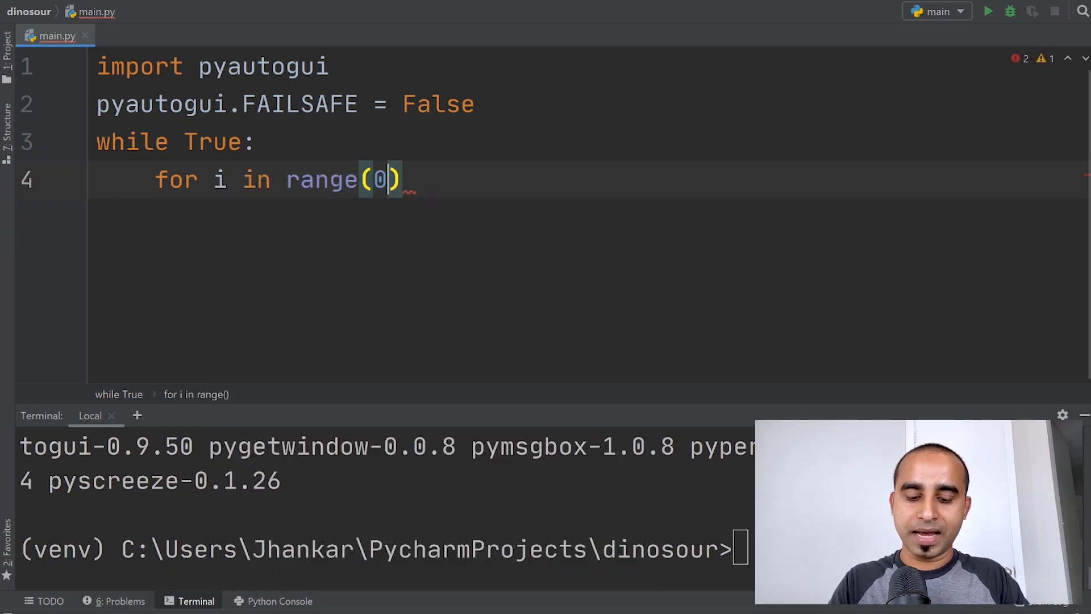
pyautogui.write(',100')
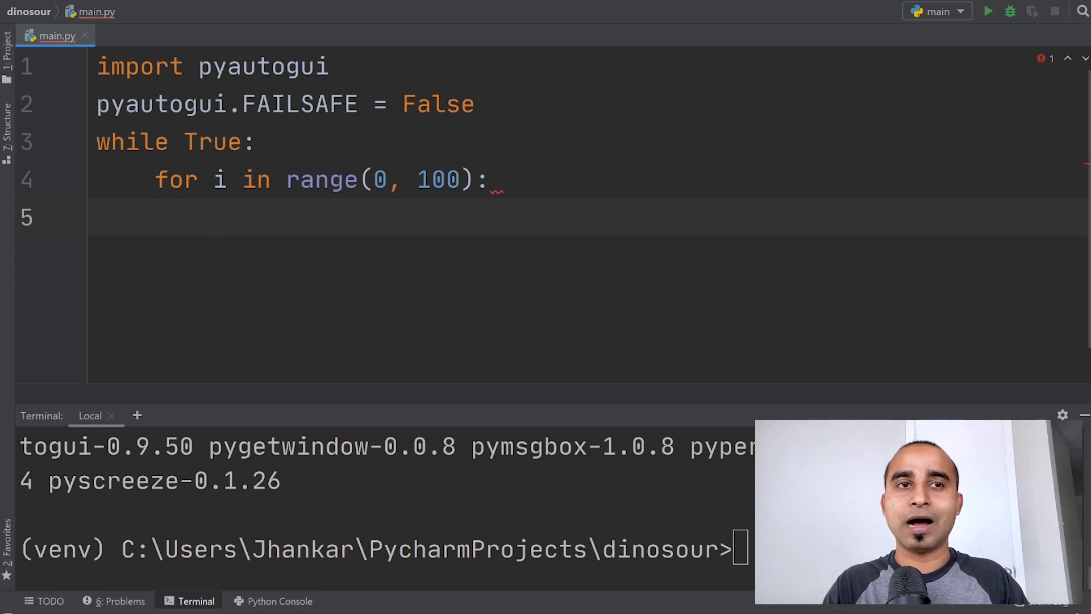
# Add pyautogui.moveTo(0, i * 5) as the for loop's body
pyautogui.write('py')
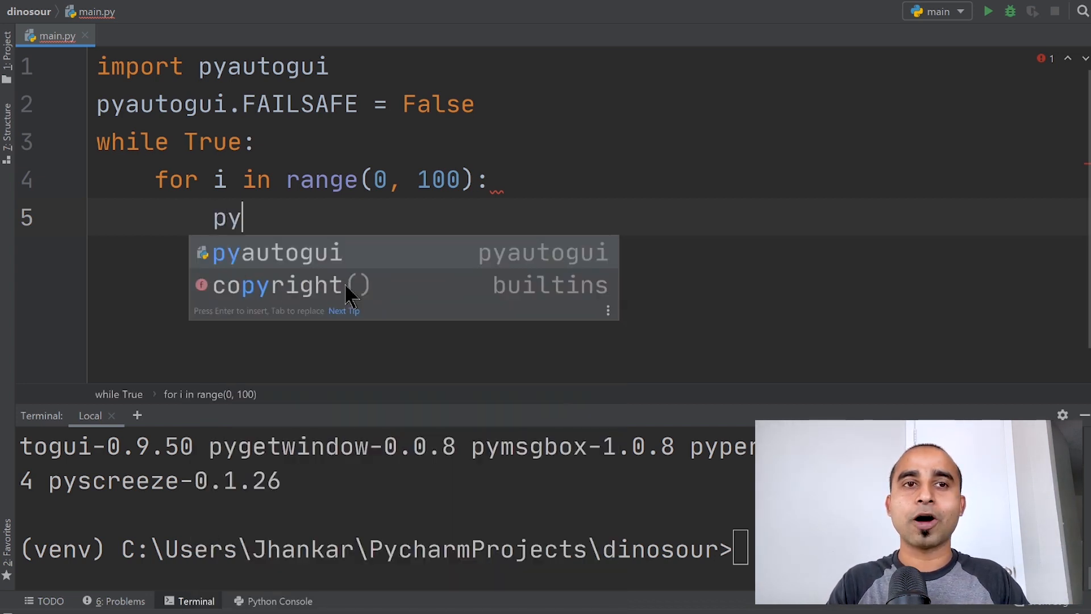
pyautogui.write('autogui.mo')
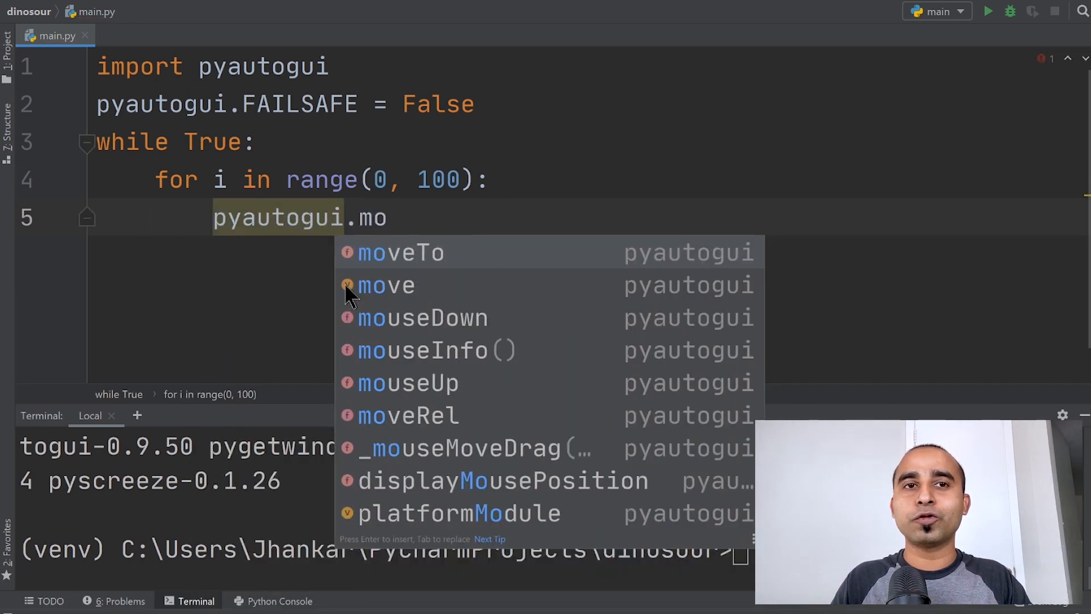
pyautogui.click(401, 253)
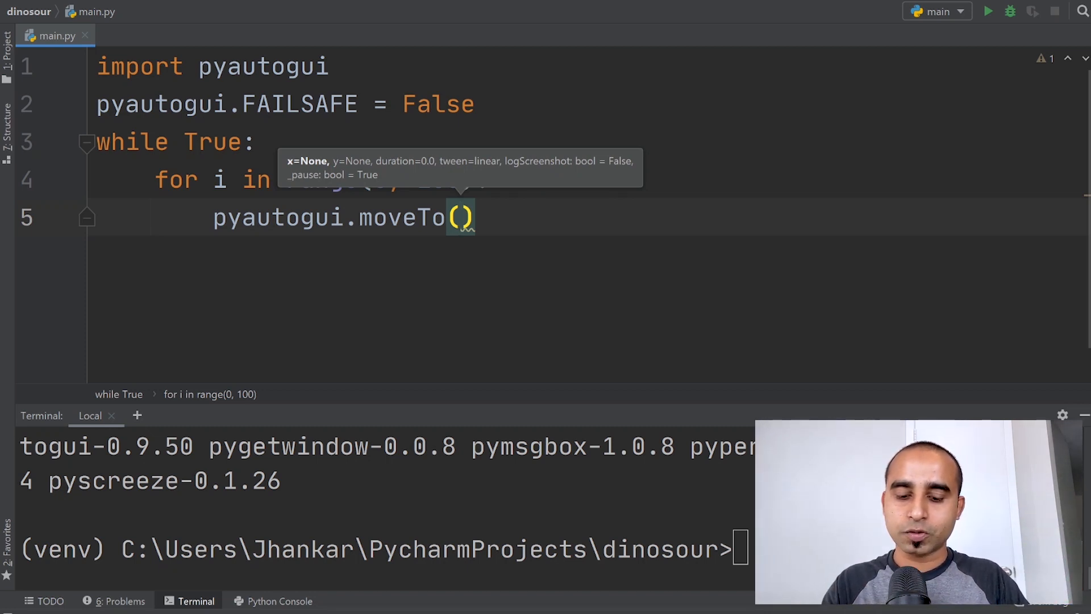
pyautogui.write('0,')
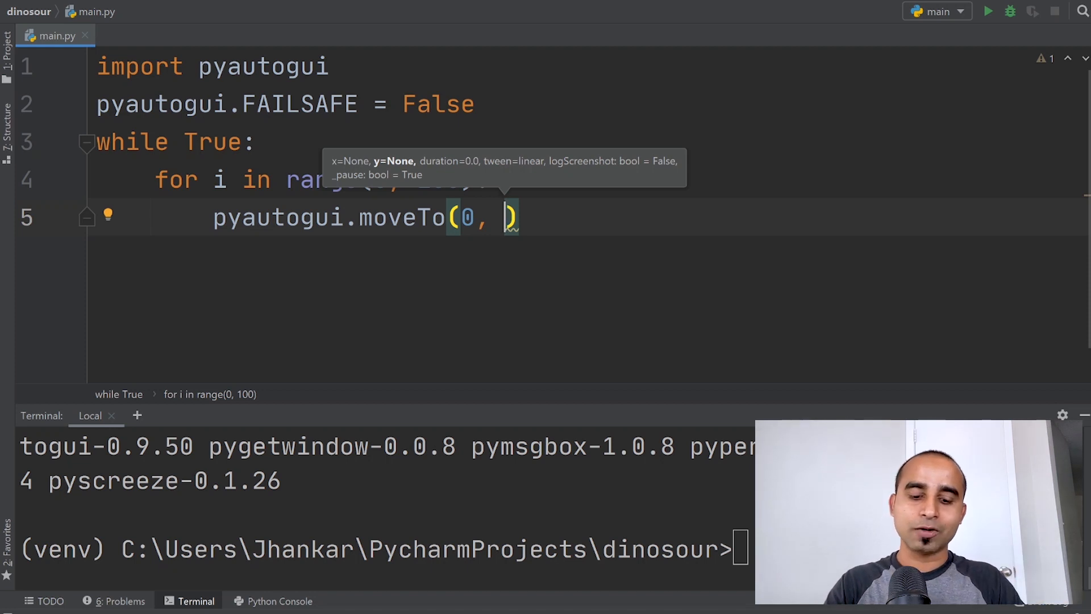
pyautogui.write('i * 5')
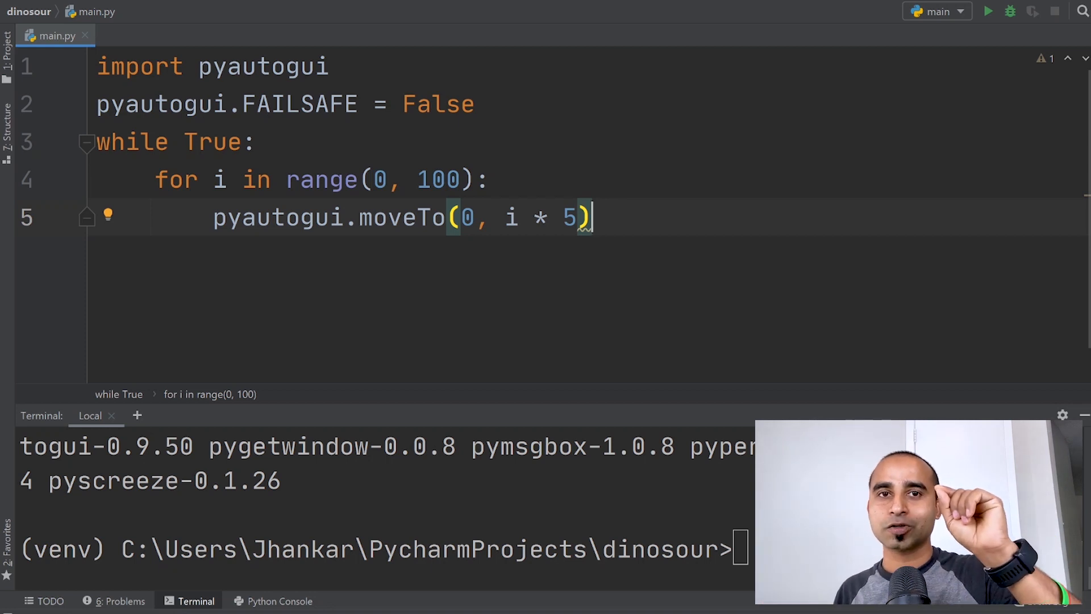
pyautogui.moveTo(510, 218)
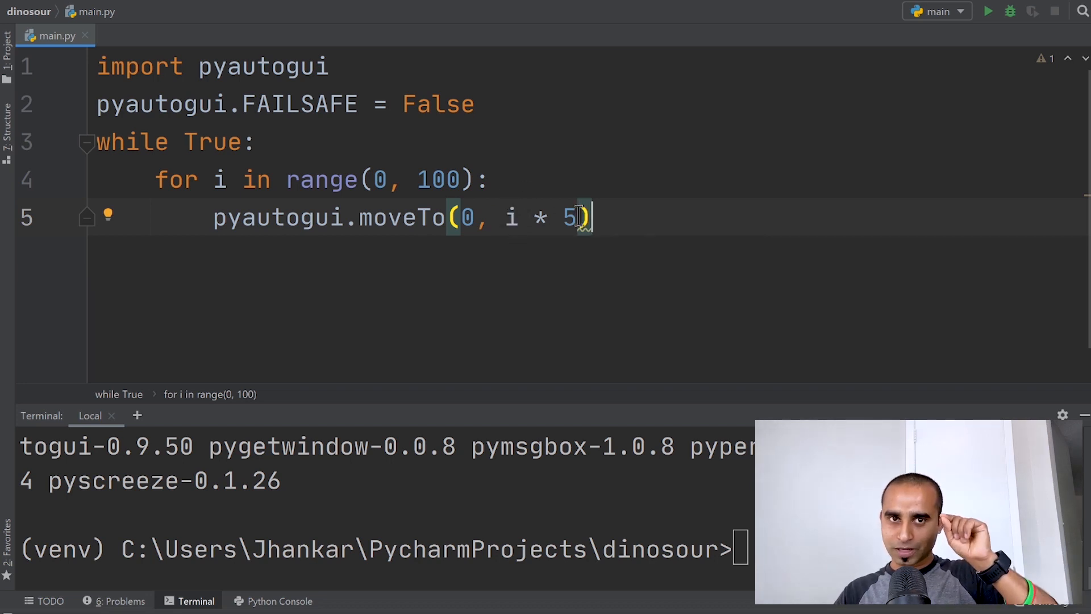
pyautogui.moveTo(580, 222)
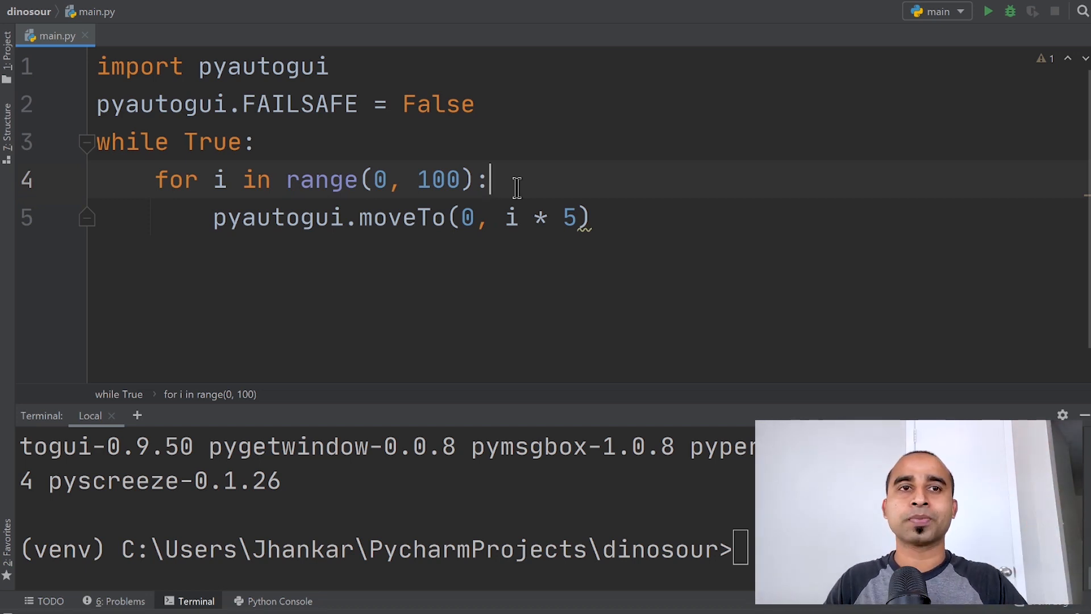
# Add 'import time' and a time.sleep(15) call at the start of the while loop
pyautogui.write('import')
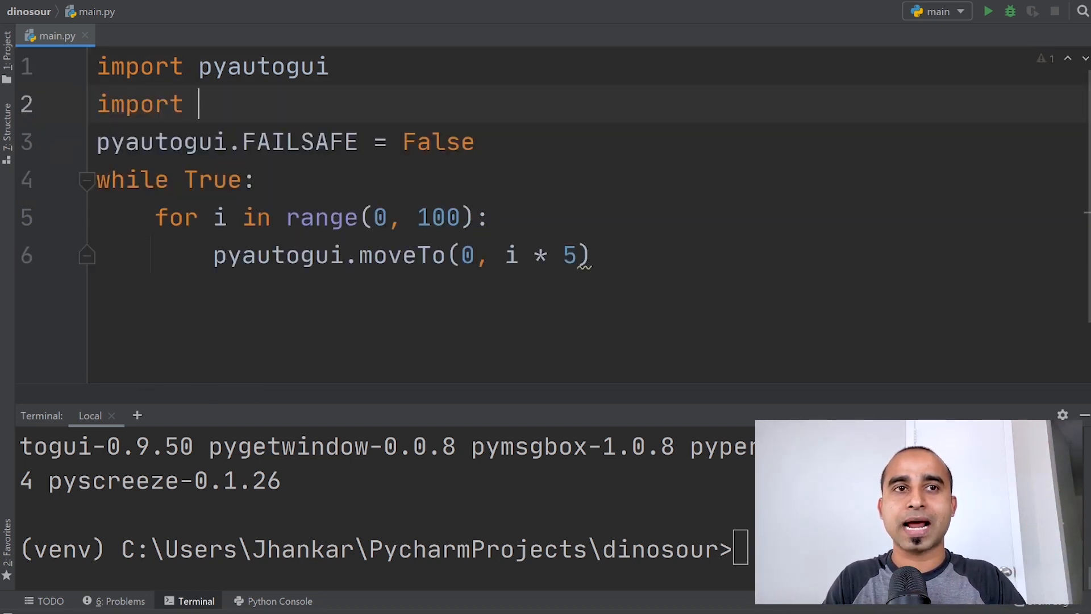
pyautogui.write('time')
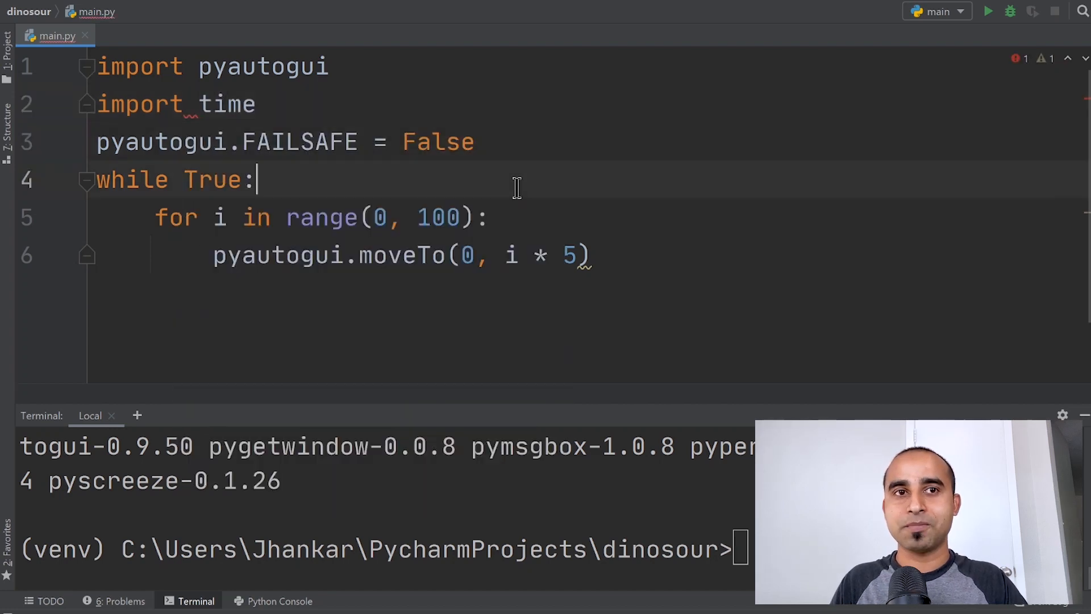
pyautogui.write('time.s')
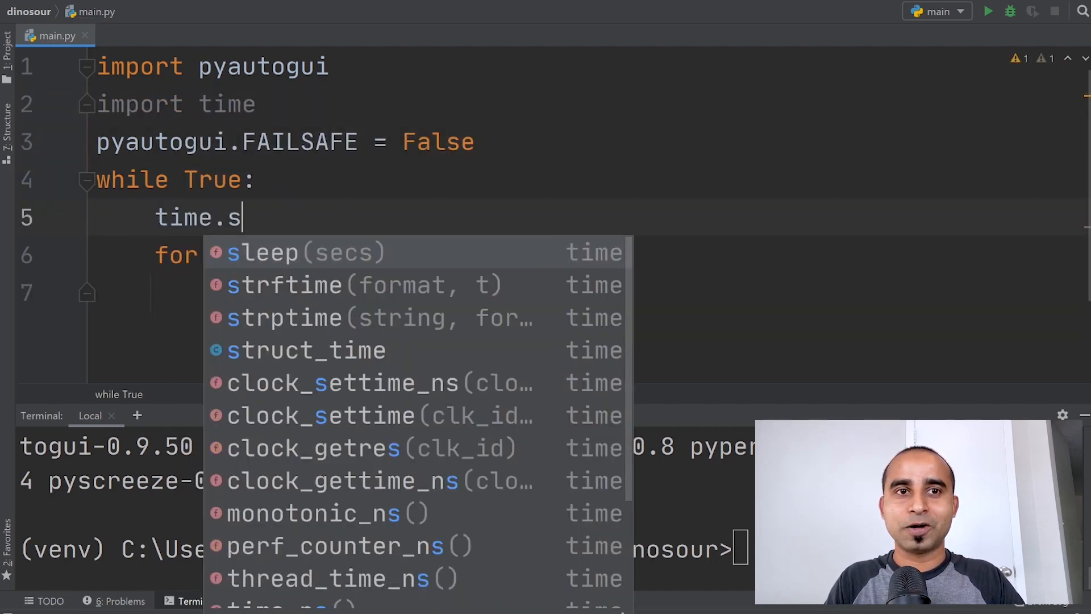
pyautogui.write('leep(30)')
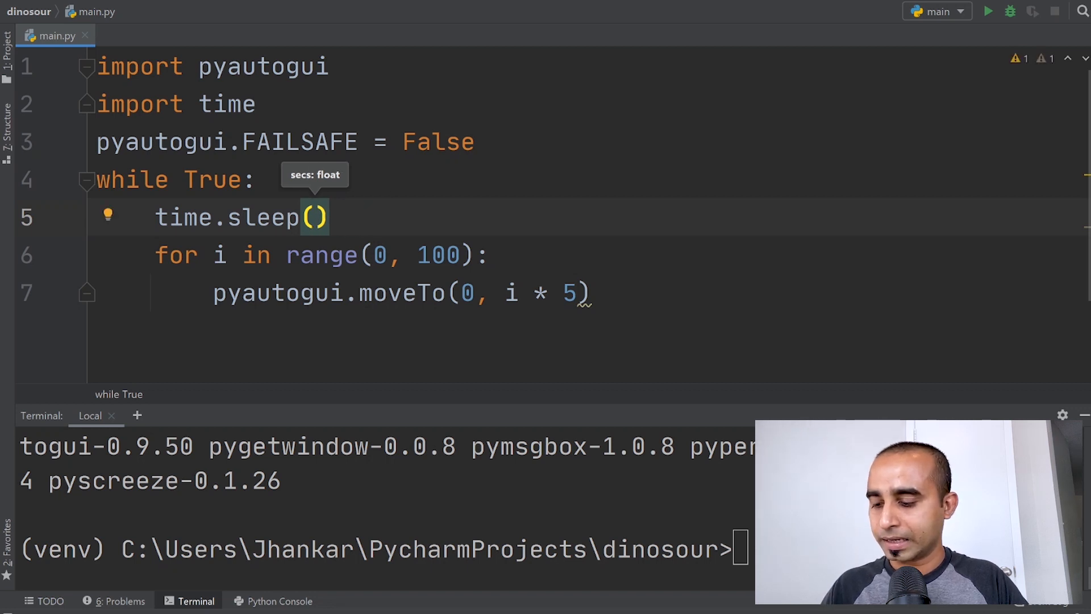
pyautogui.write('15')
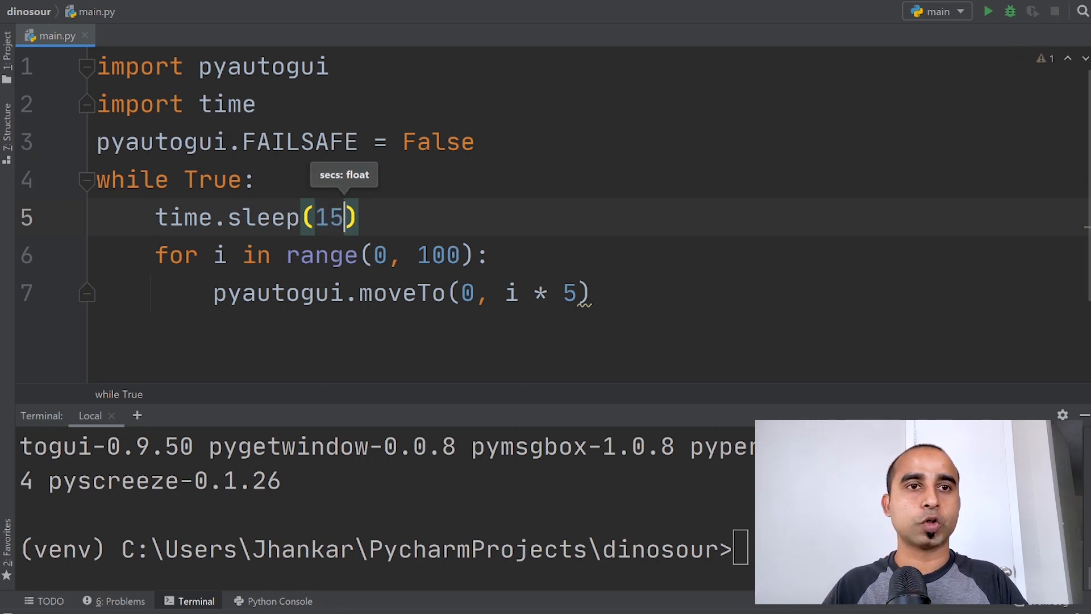
pyautogui.moveTo(330, 239)
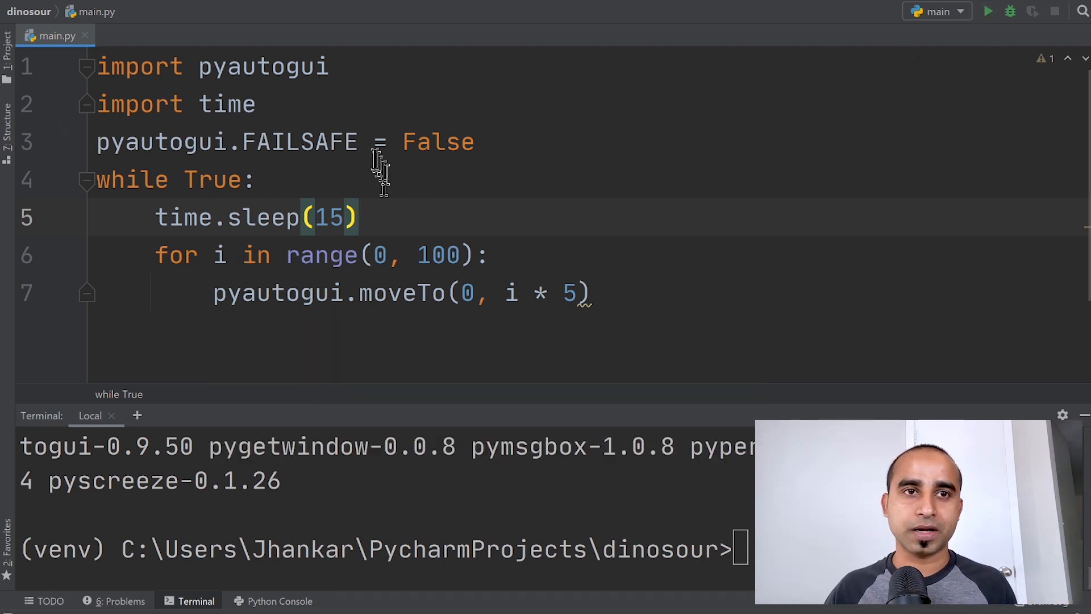
# Run main.py via Run File in Python Console from the editor context menu
pyautogui.rightClick(365, 145)
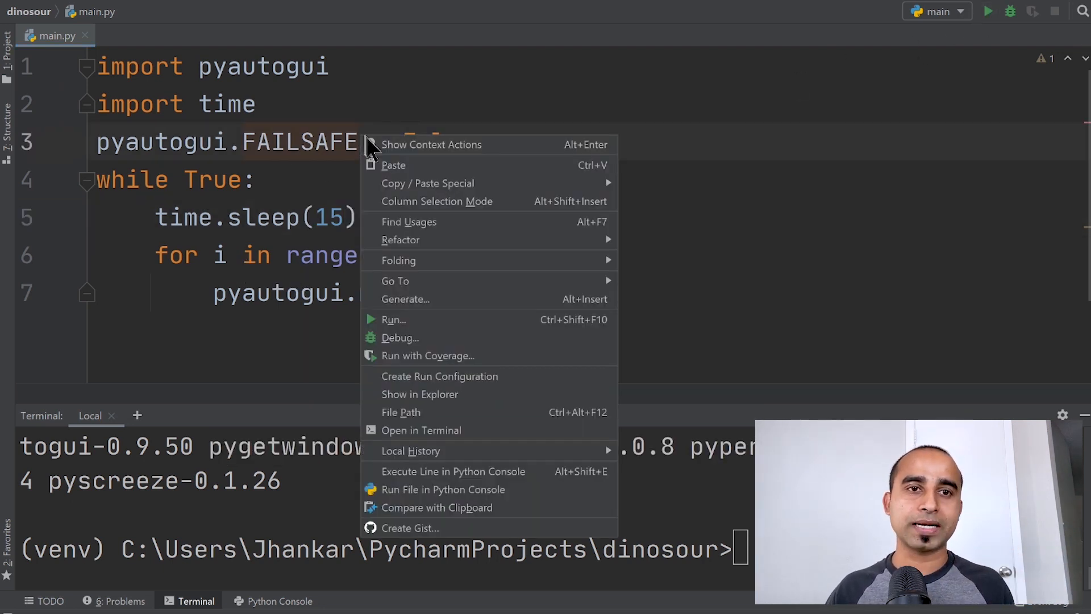
pyautogui.moveTo(496, 500)
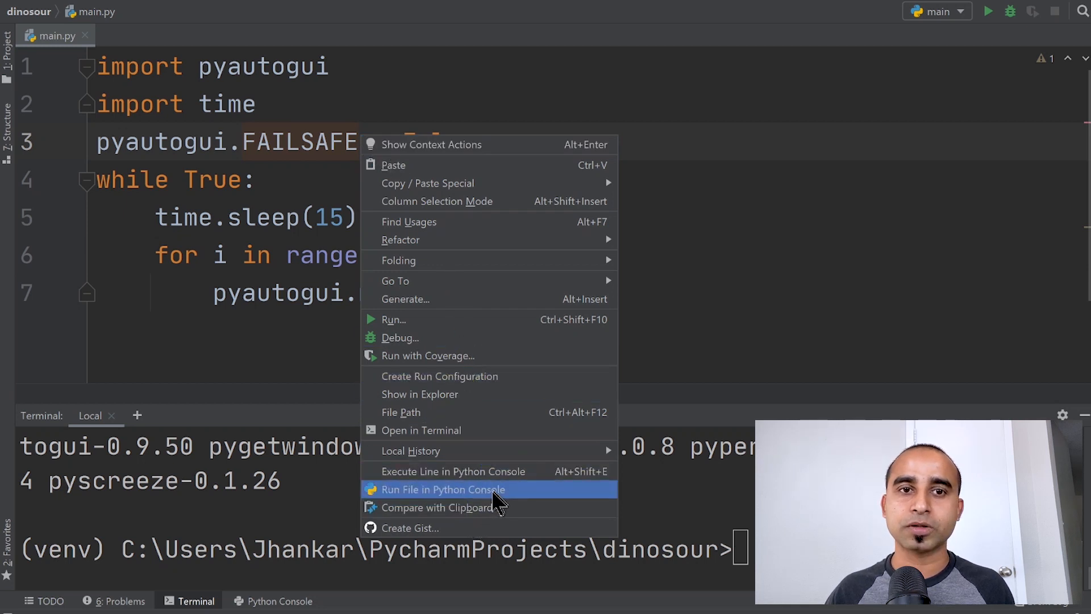
pyautogui.click(443, 490)
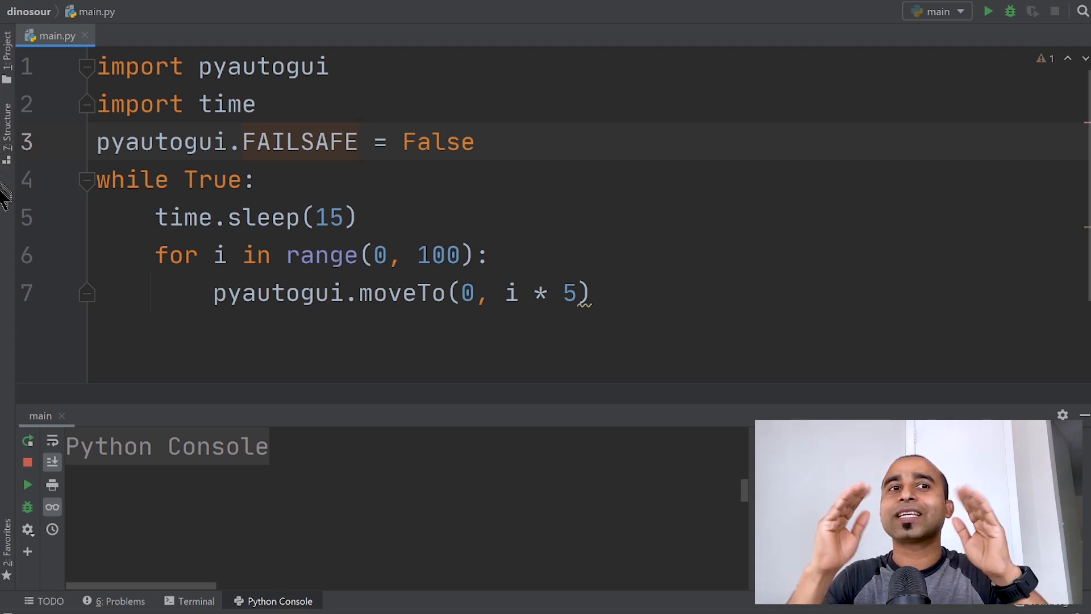
pyautogui.moveTo(22, 159)
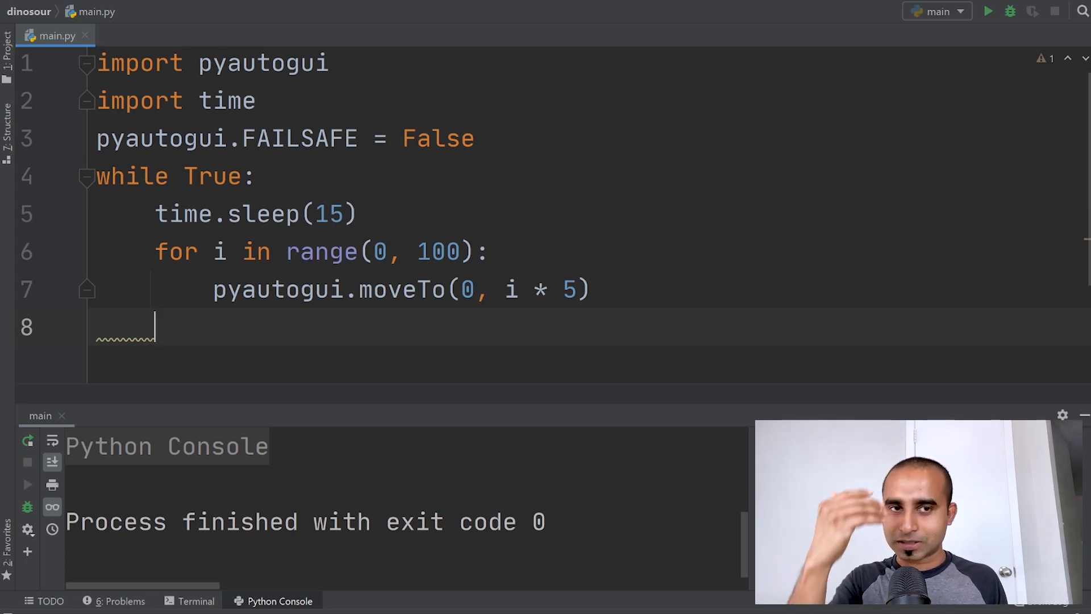
# Add 'for i in range(0, 3):' with pyautogui.press('shift') inside it
pyautogui.write('for')
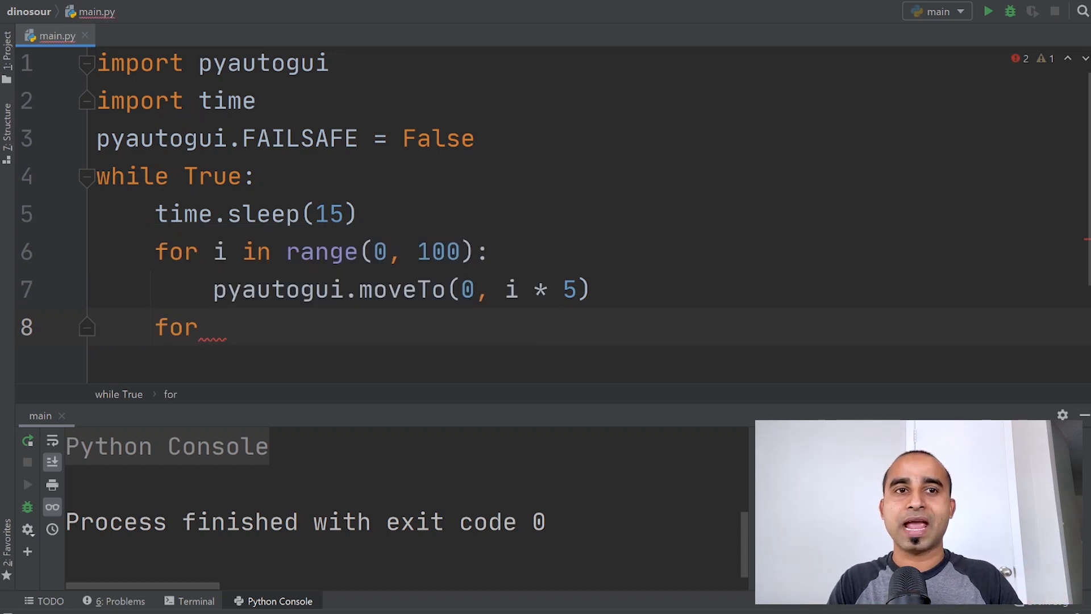
pyautogui.write('i in range(0,')
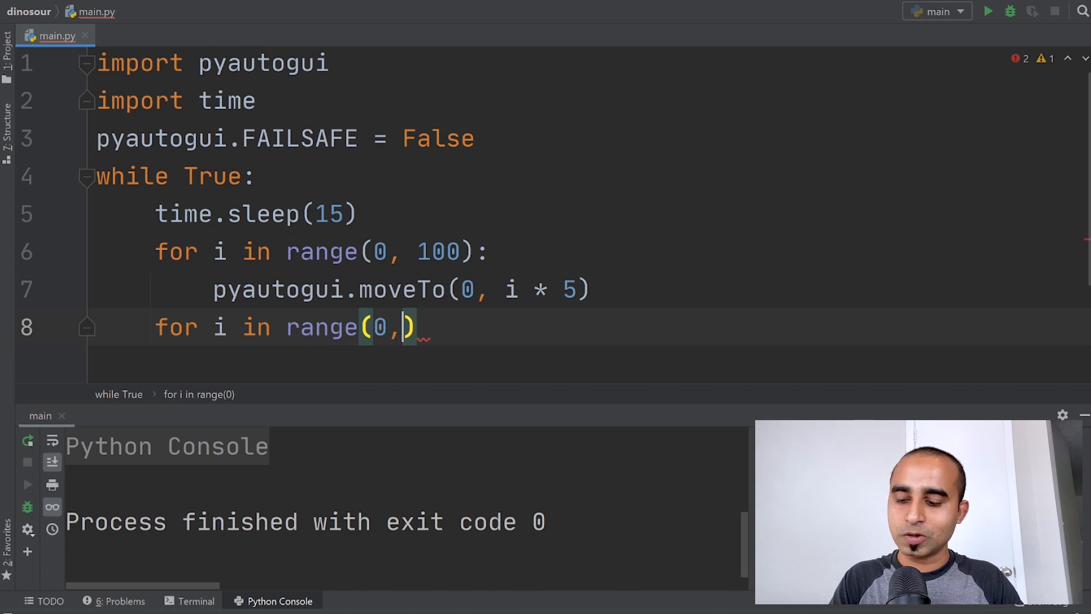
pyautogui.write('3):')
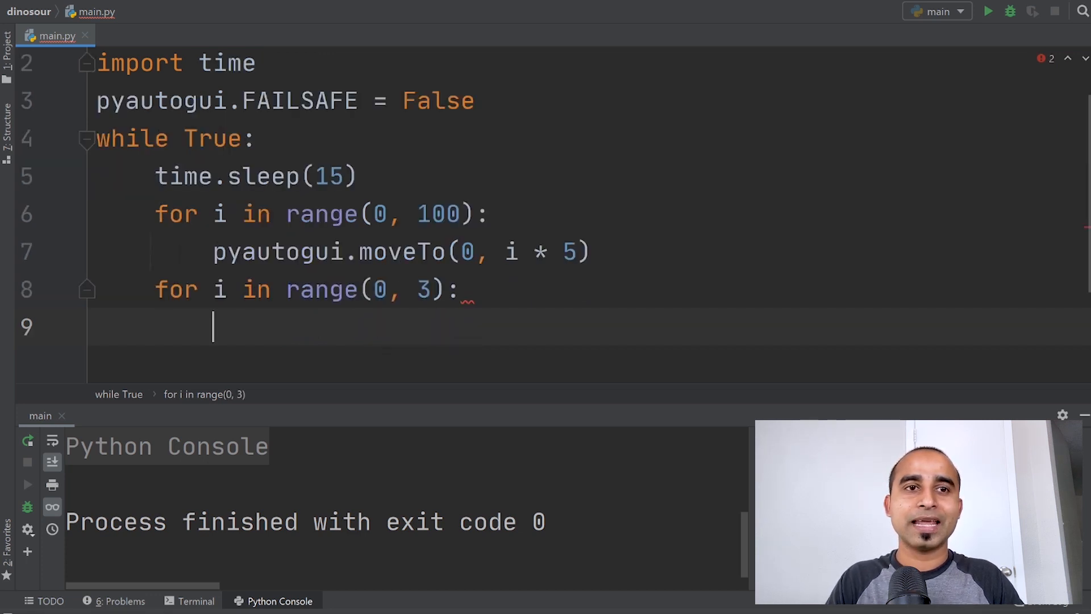
pyautogui.write('pyautogui.press()')
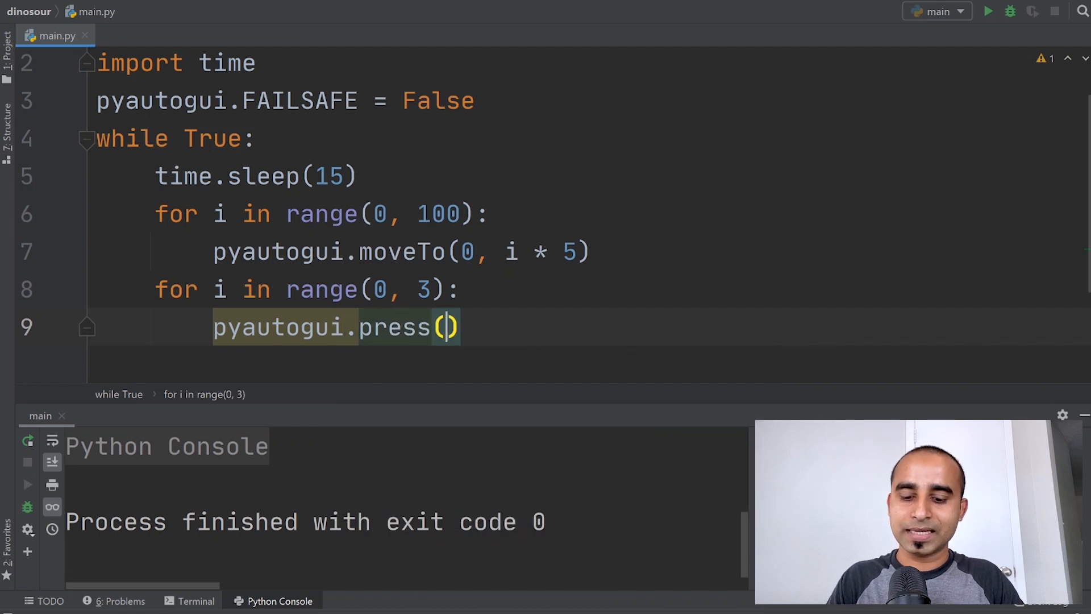
pyautogui.write("'shift'")
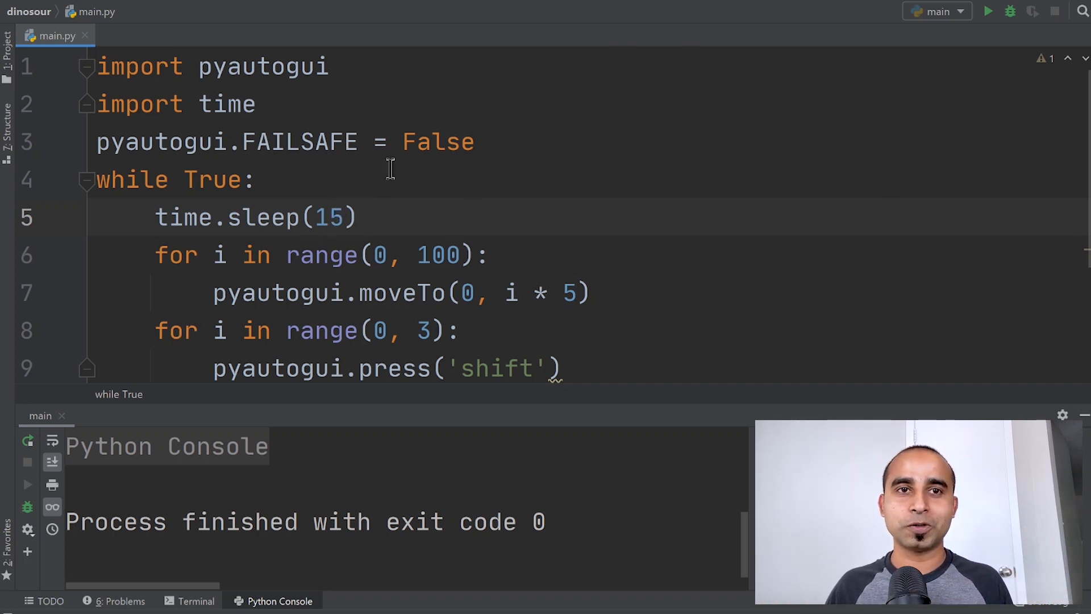
# Open the editor's run context menu, then Alt+Tab to another window
pyautogui.rightClick(390, 169)
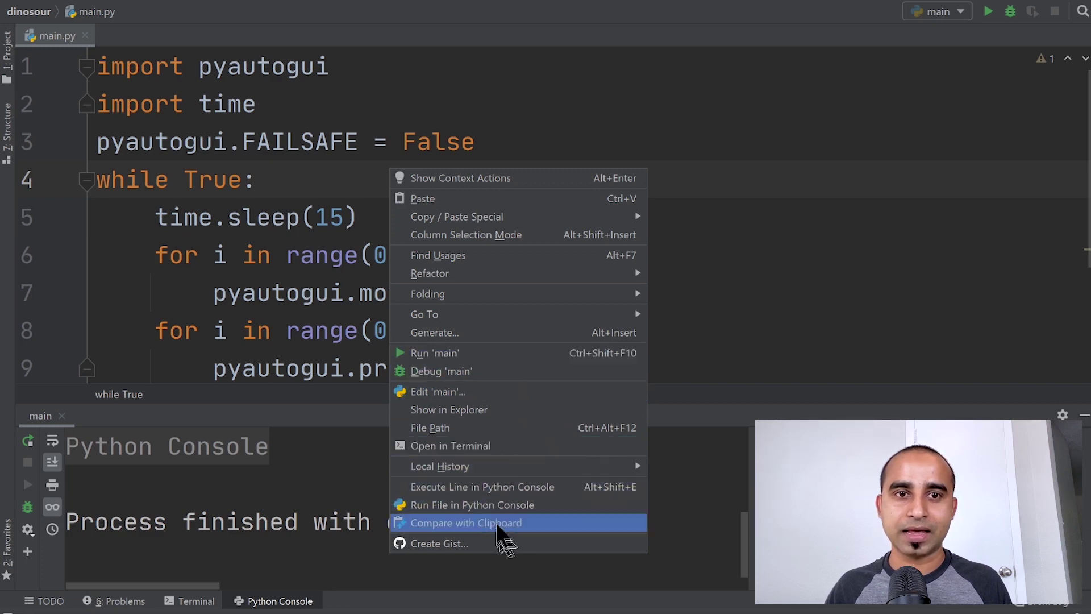
pyautogui.press('alt+tab')
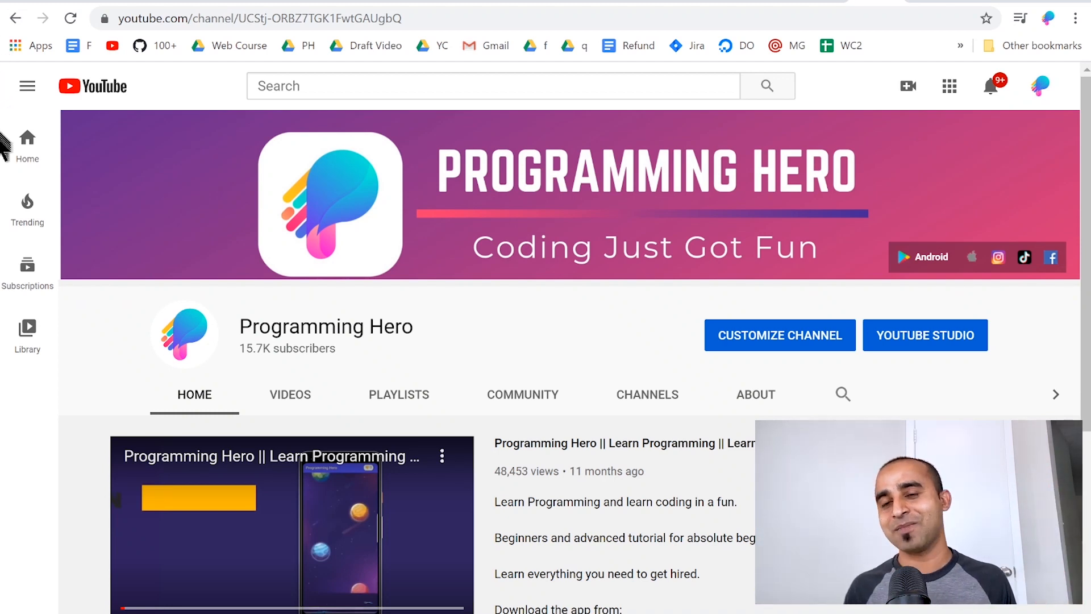
pyautogui.moveTo(7, 187)
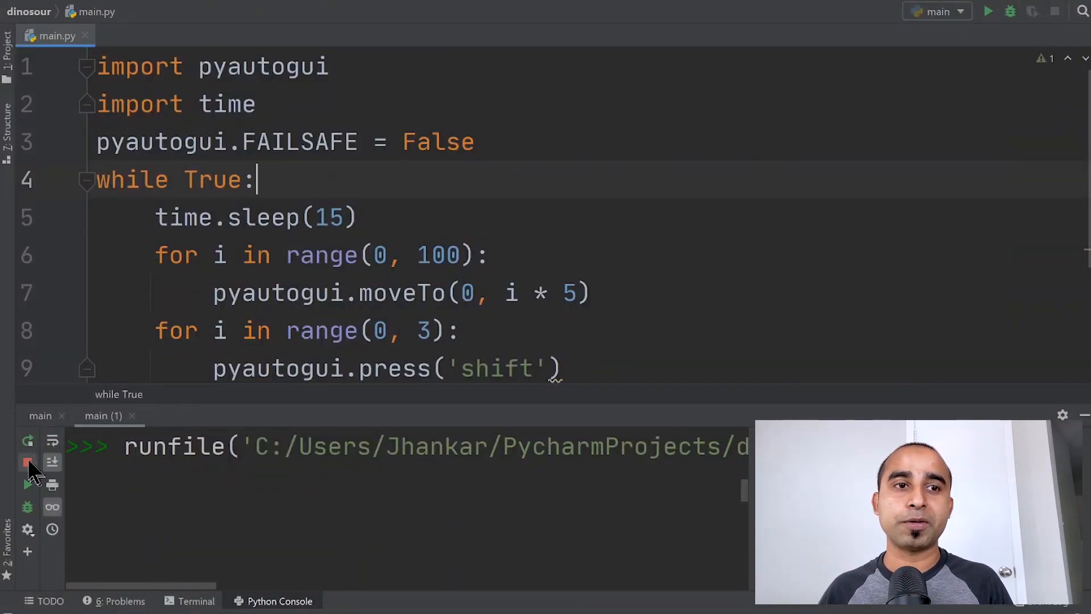
# Stop the console run and change time.sleep(15) to time.sleep(300)
pyautogui.click(27, 463)
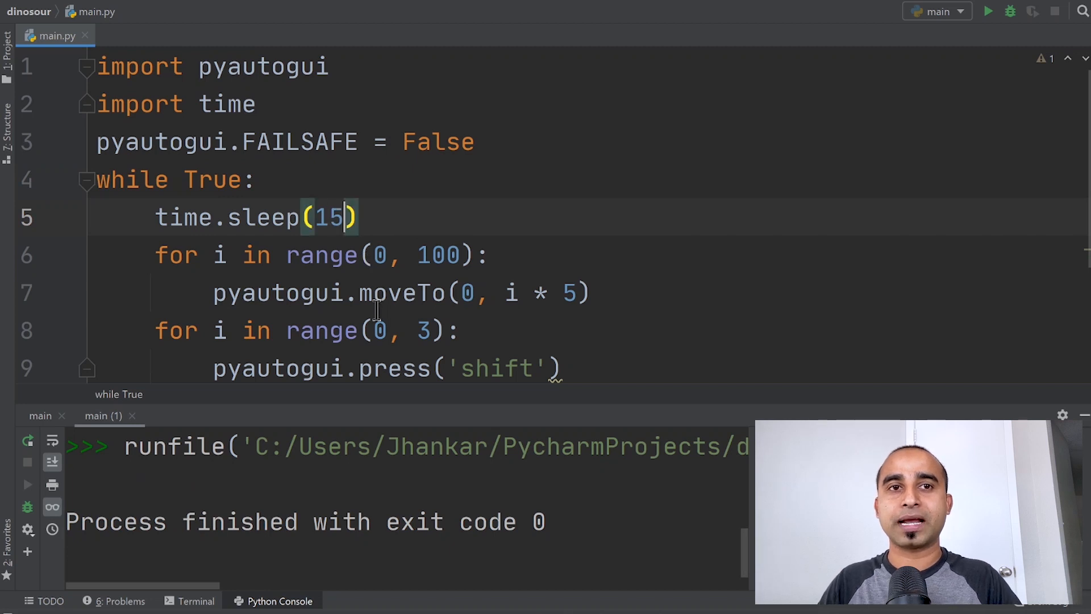
pyautogui.write('300')
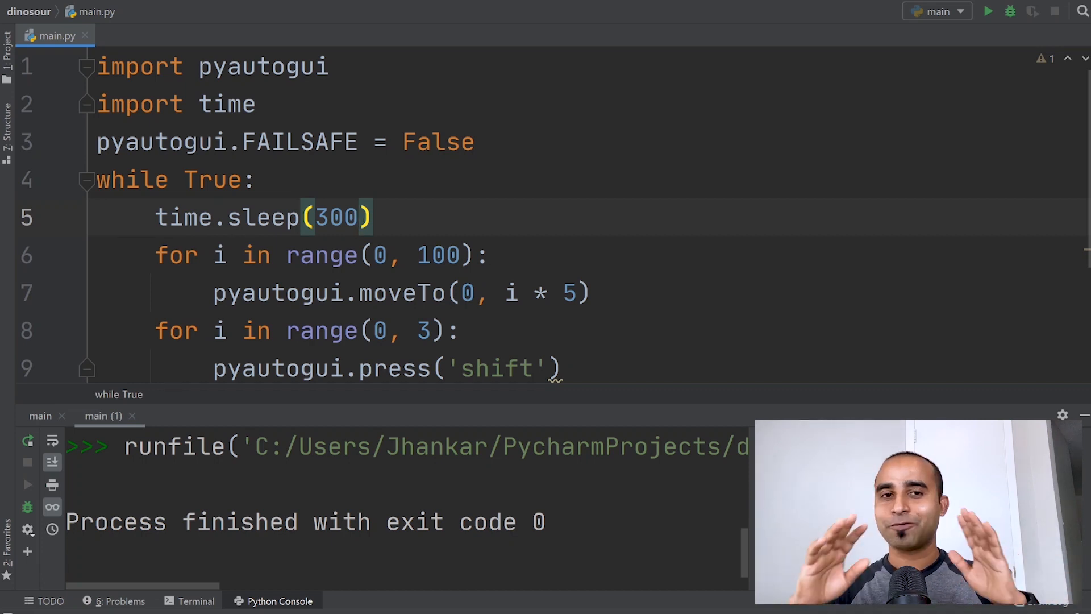
pyautogui.moveTo(316, 252)
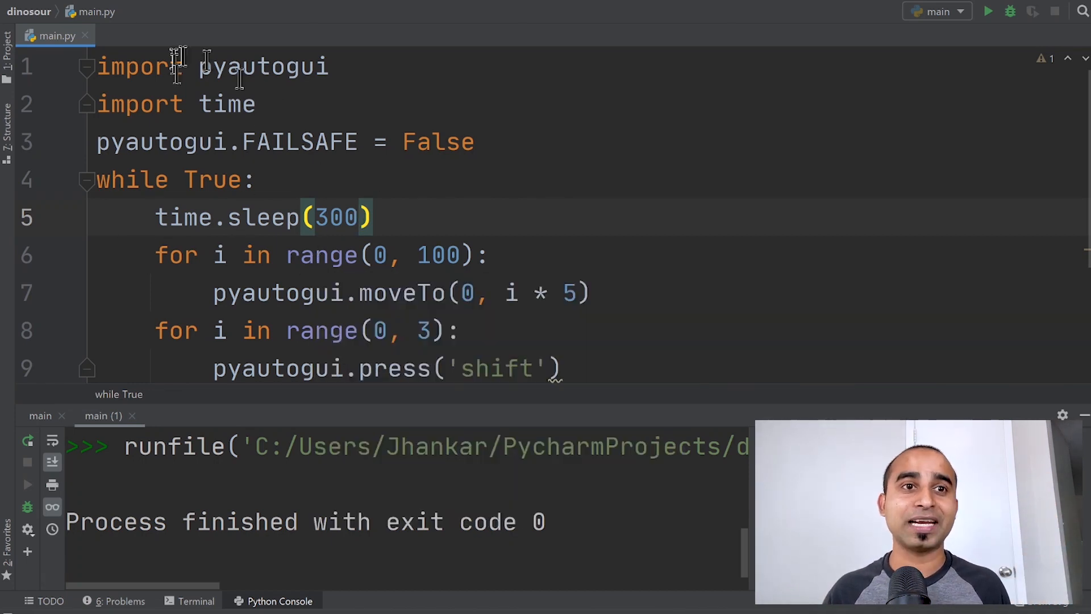
pyautogui.moveTo(273, 293)
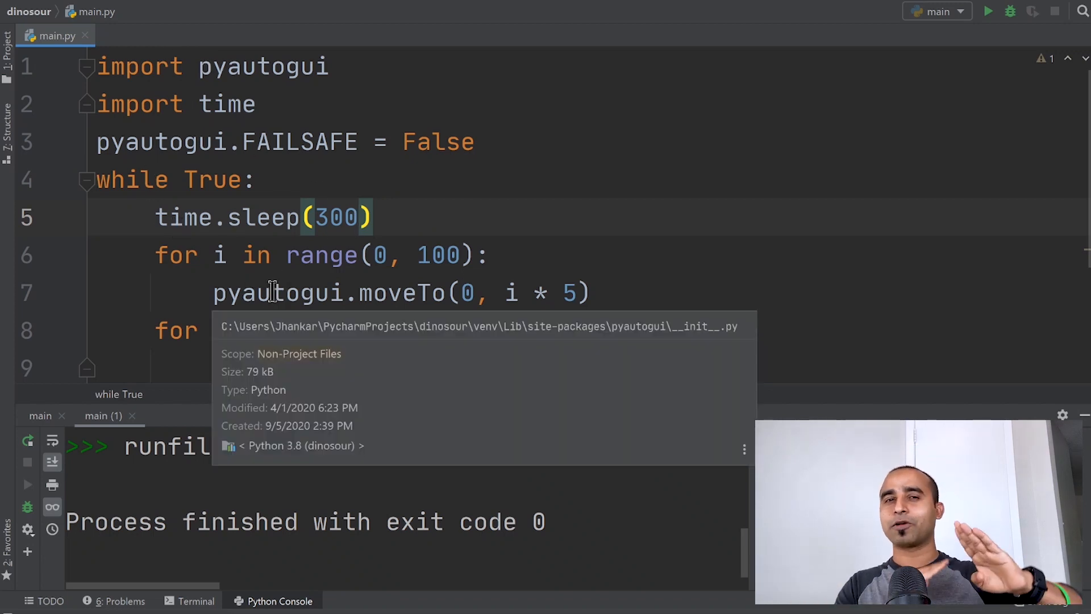